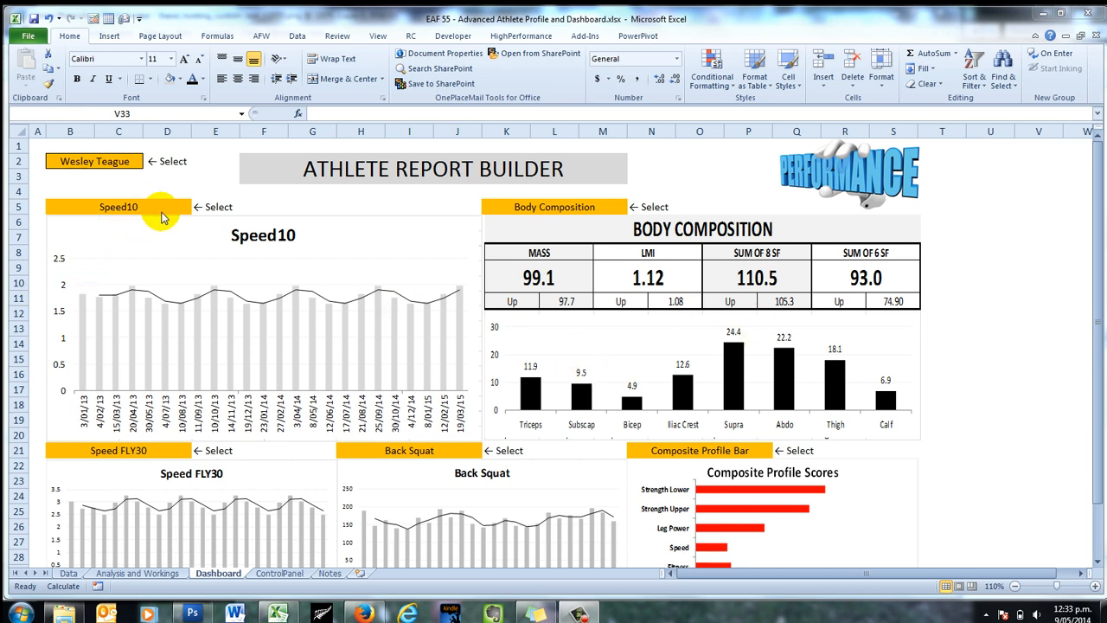
Set the B5 dropdown to Back Squat and the H21 dropdown to ISO MTP.
click(197, 206)
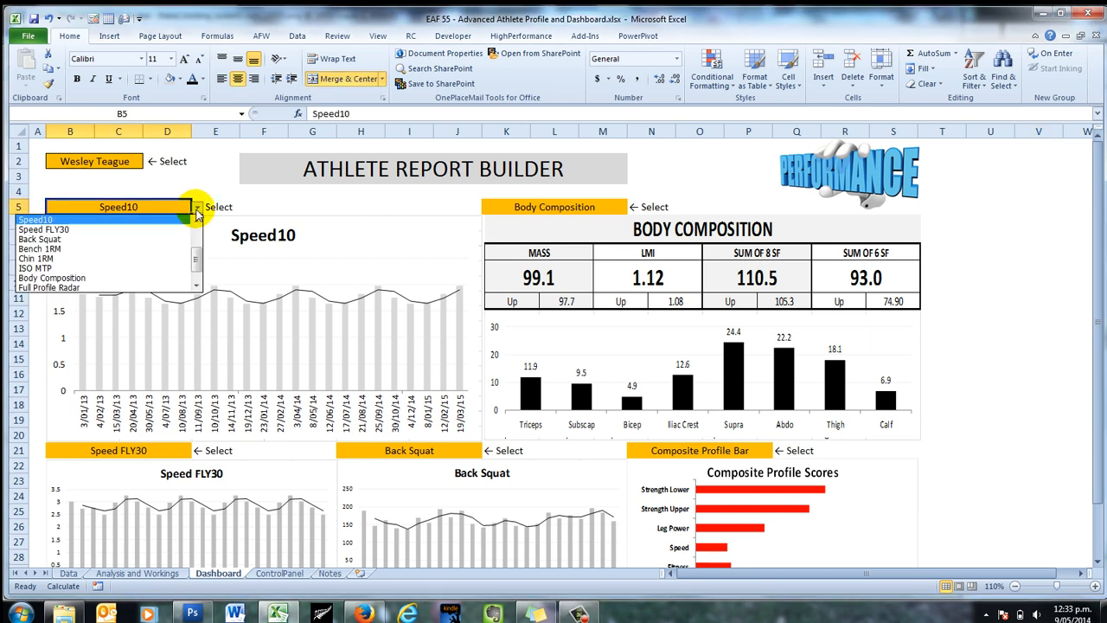
click(40, 240)
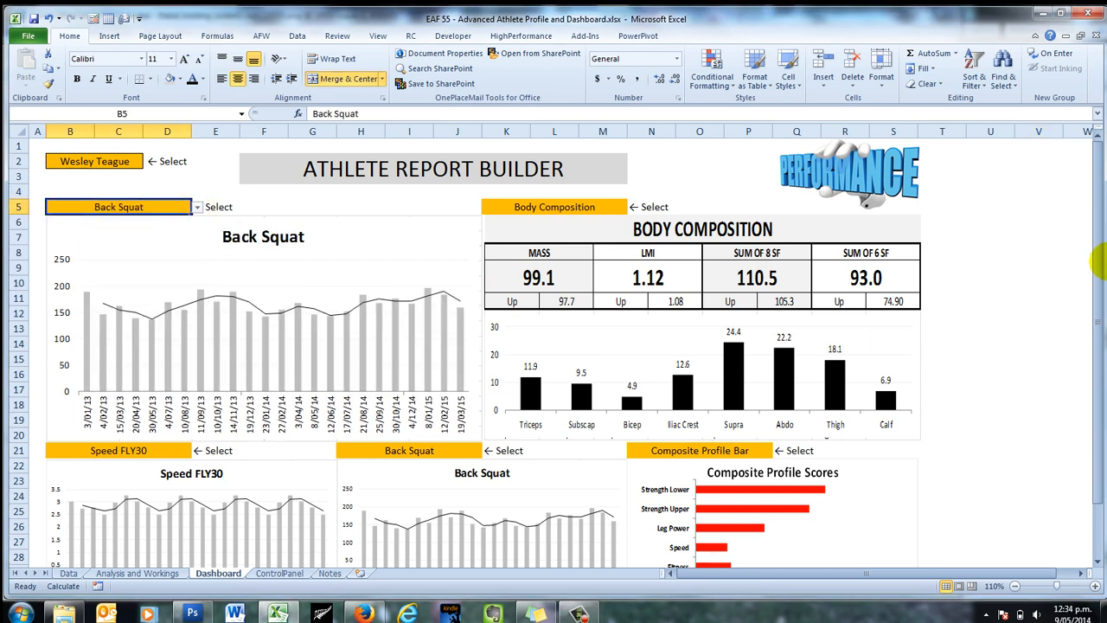
mouse_move(1071, 358)
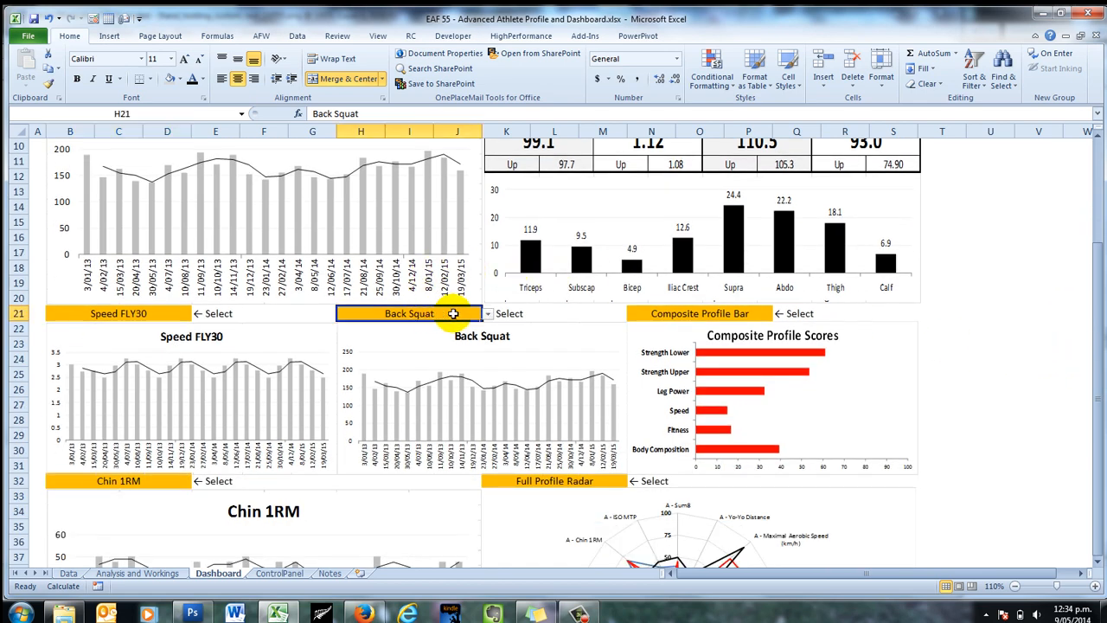
click(486, 313)
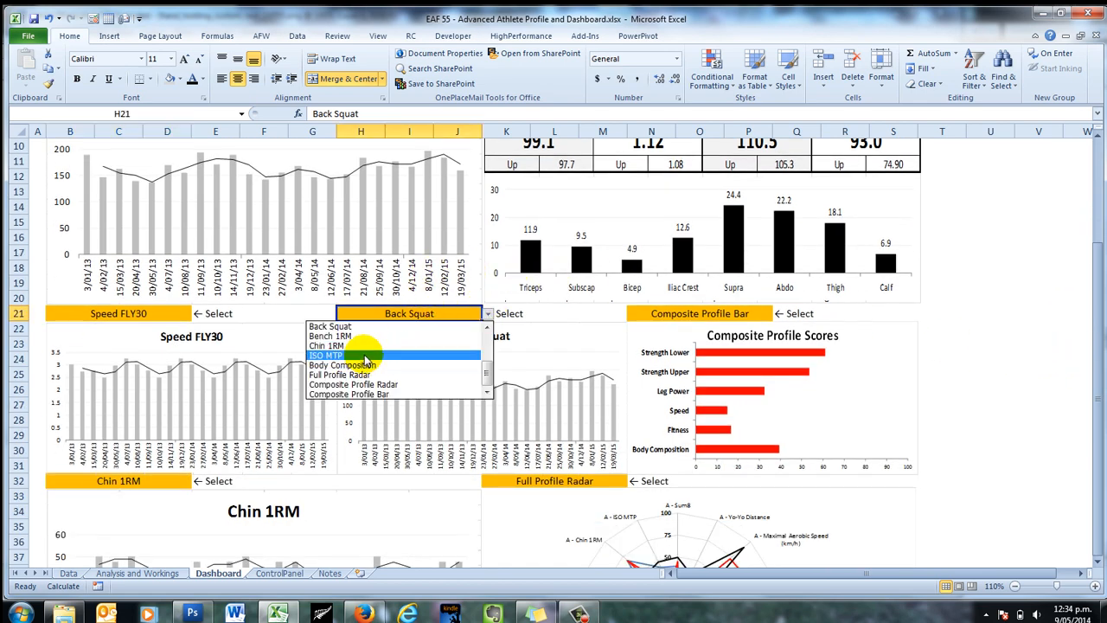
click(326, 355)
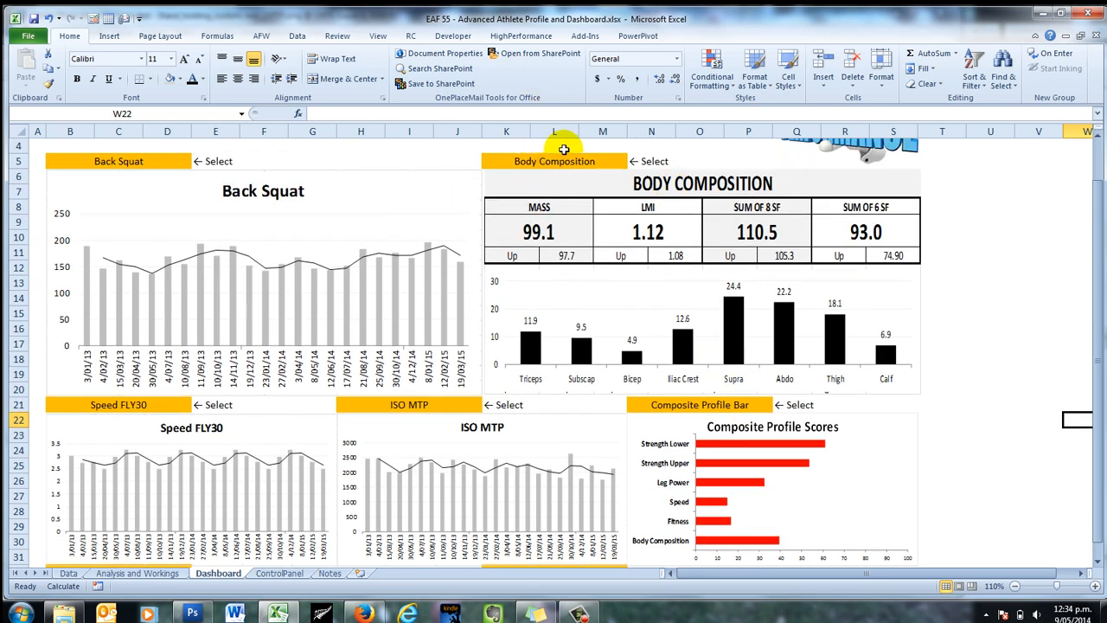
Set the K5 dropdown to Full Profile Radar.
click(620, 163)
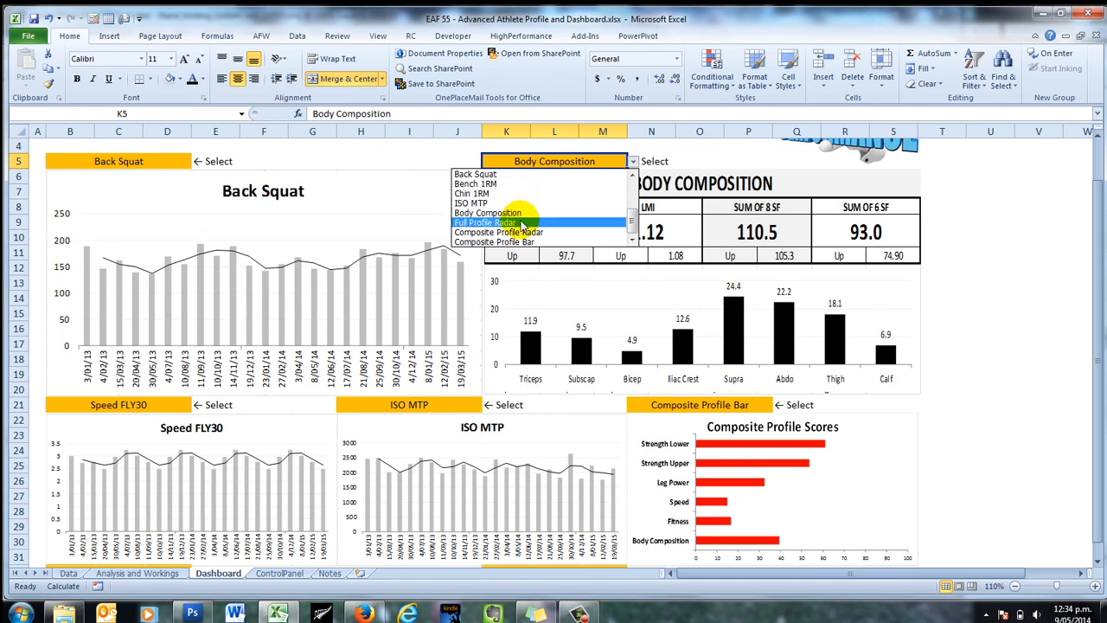
click(500, 222)
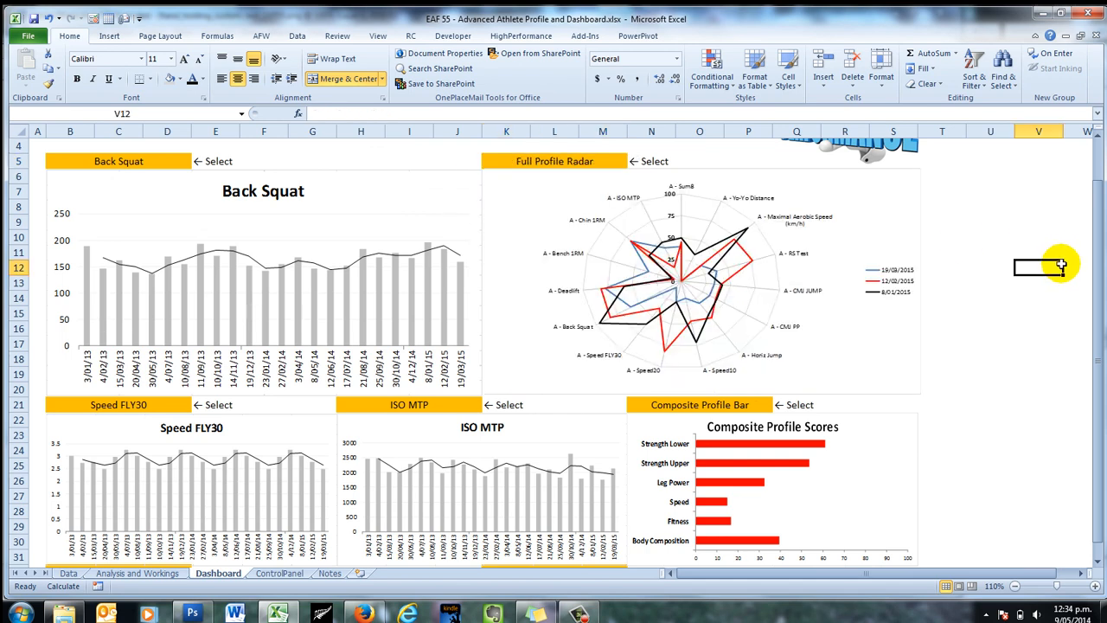
scroll(down, 3)
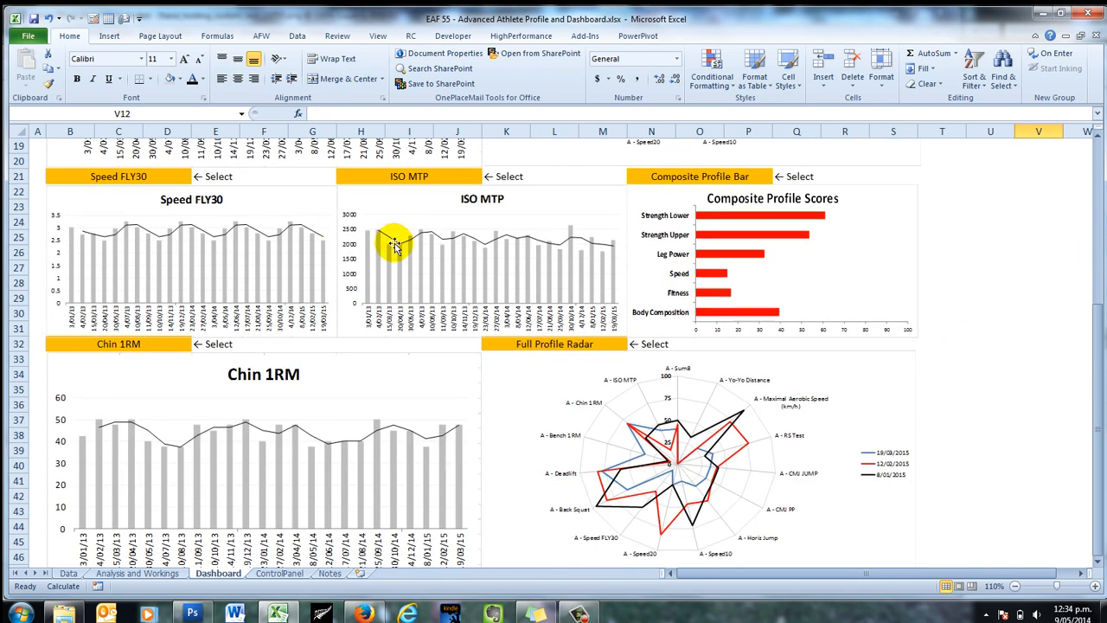
Put Body Composition in the B21 slot and choose a chart in the K32 dropdown.
click(185, 177)
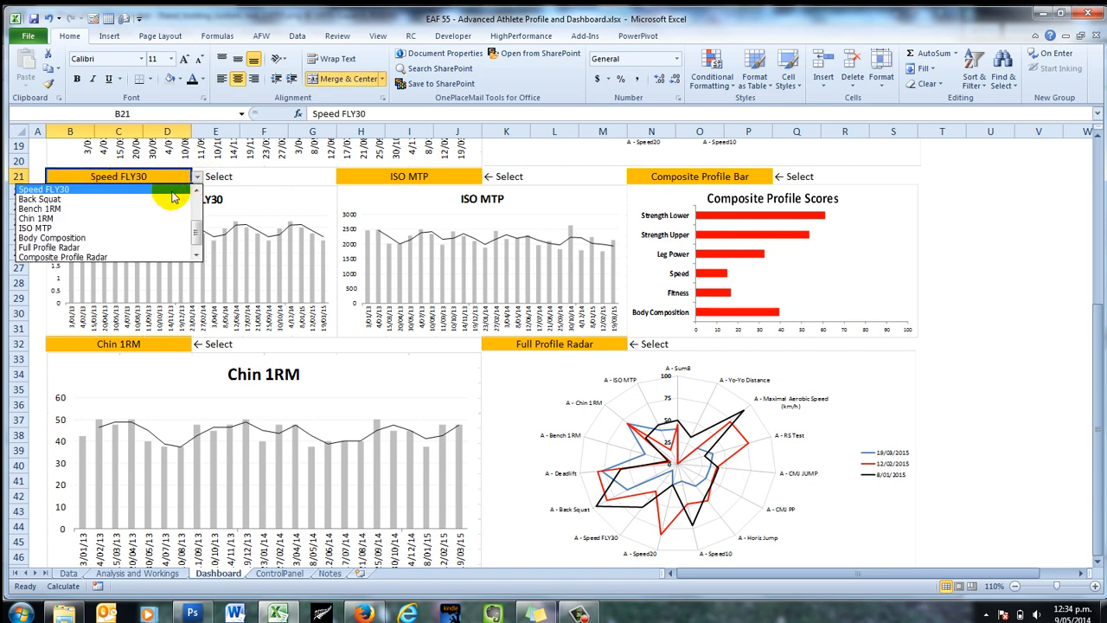
click(52, 238)
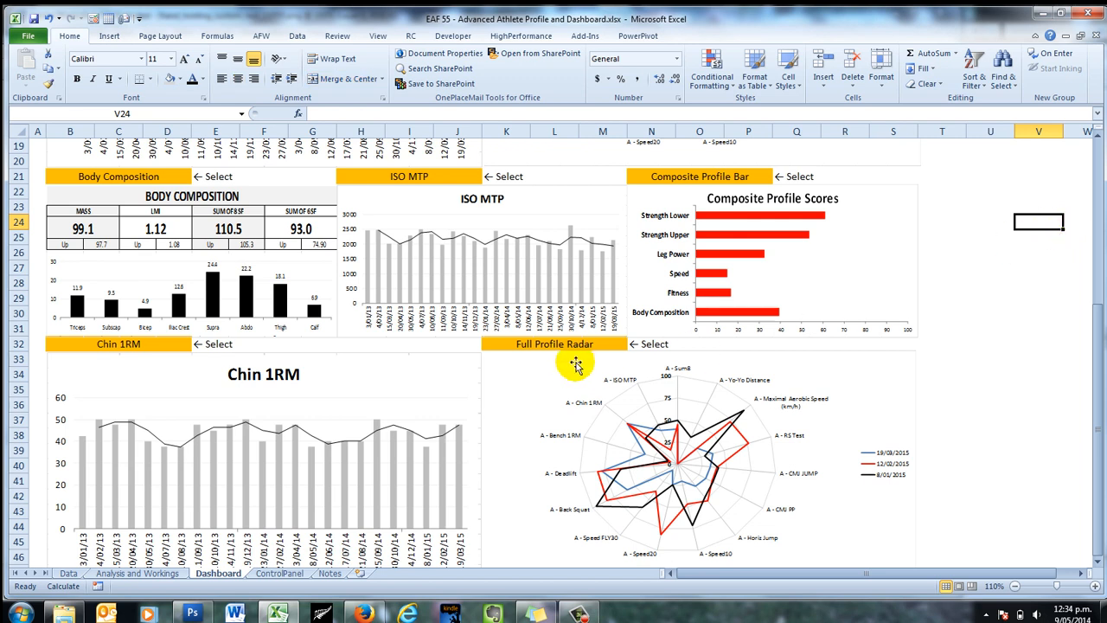
click(629, 343)
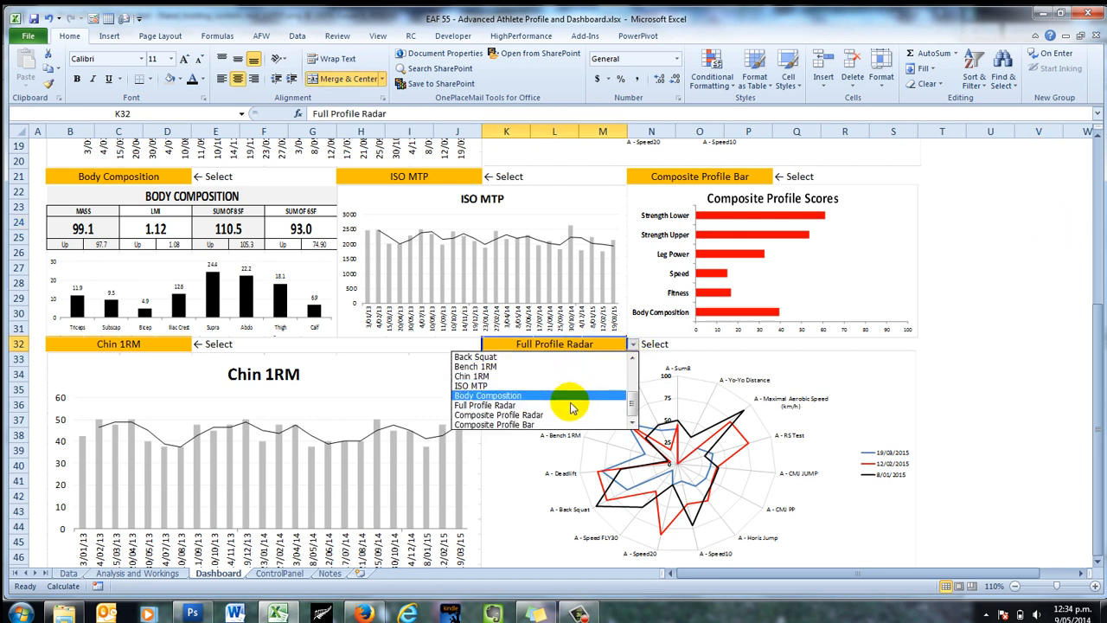
mouse_move(557, 415)
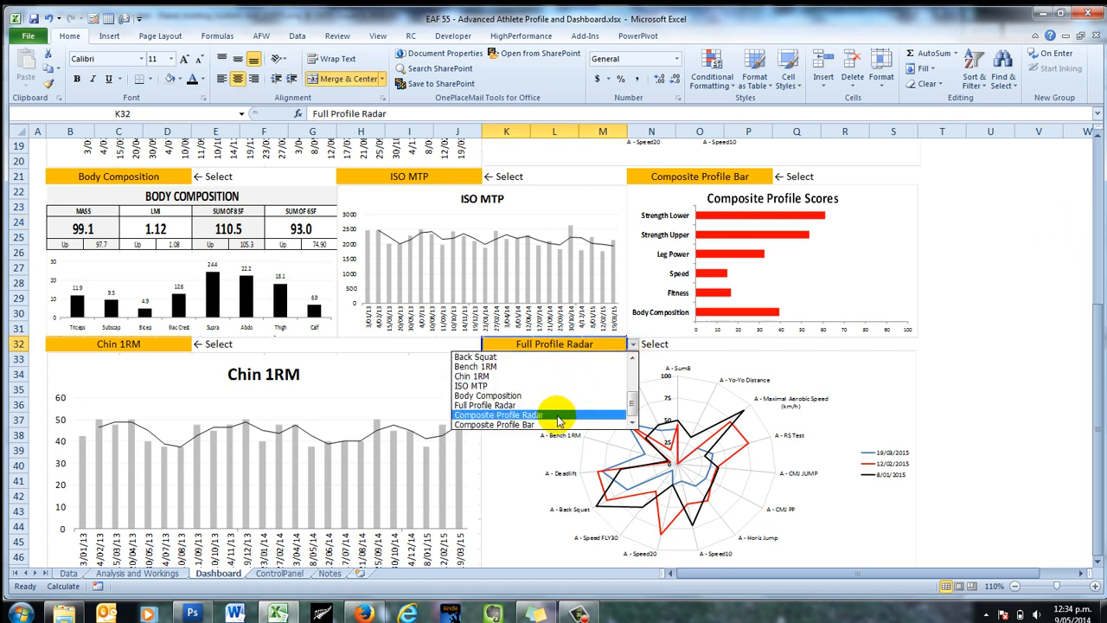
click(499, 415)
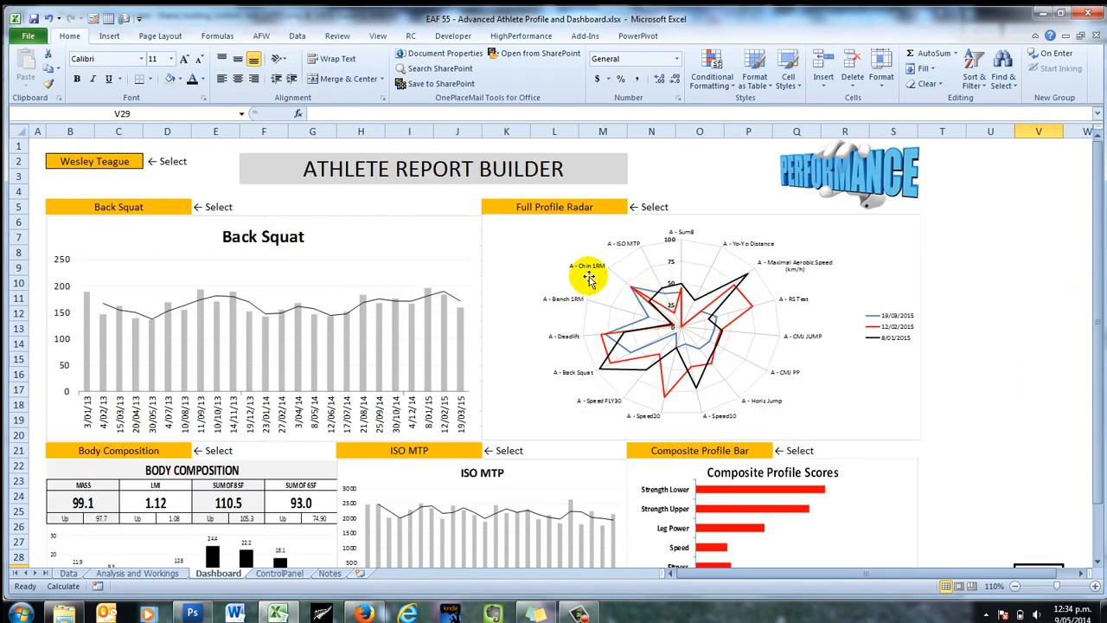
click(260, 328)
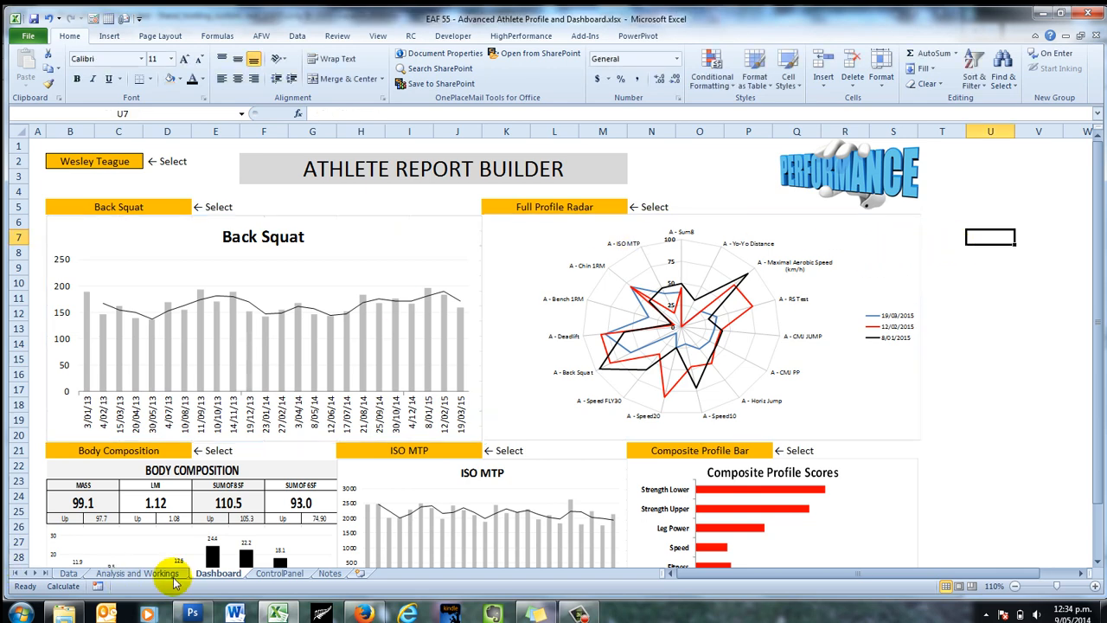
Go to Analysis and Workings and inspect the Body Composition chart's SERIES formula.
click(134, 574)
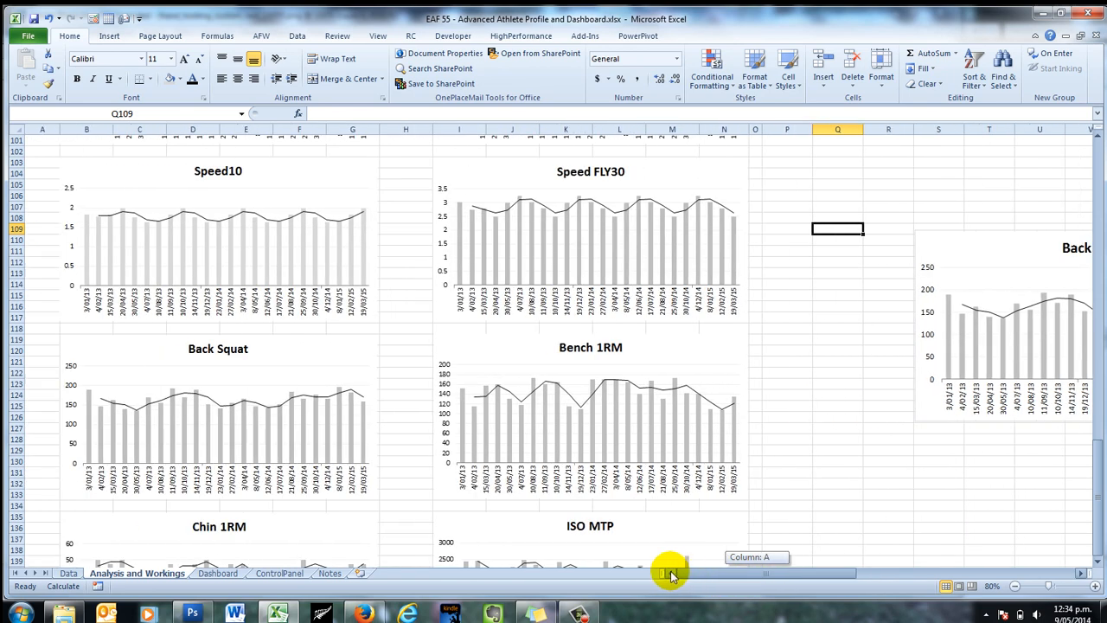
scroll(down, 3)
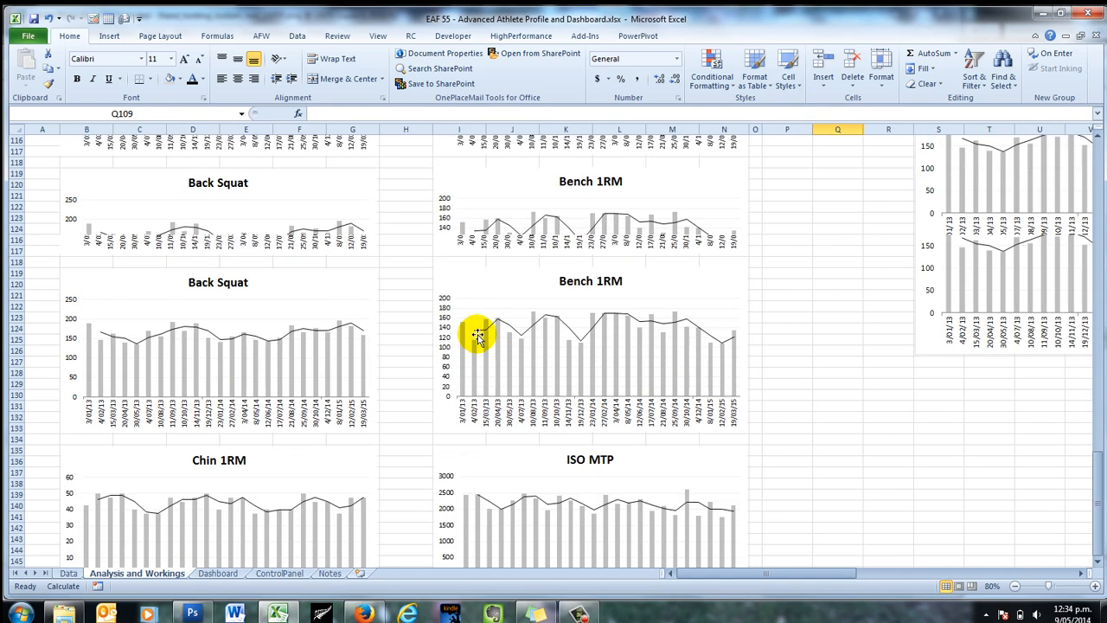
scroll(down, 3)
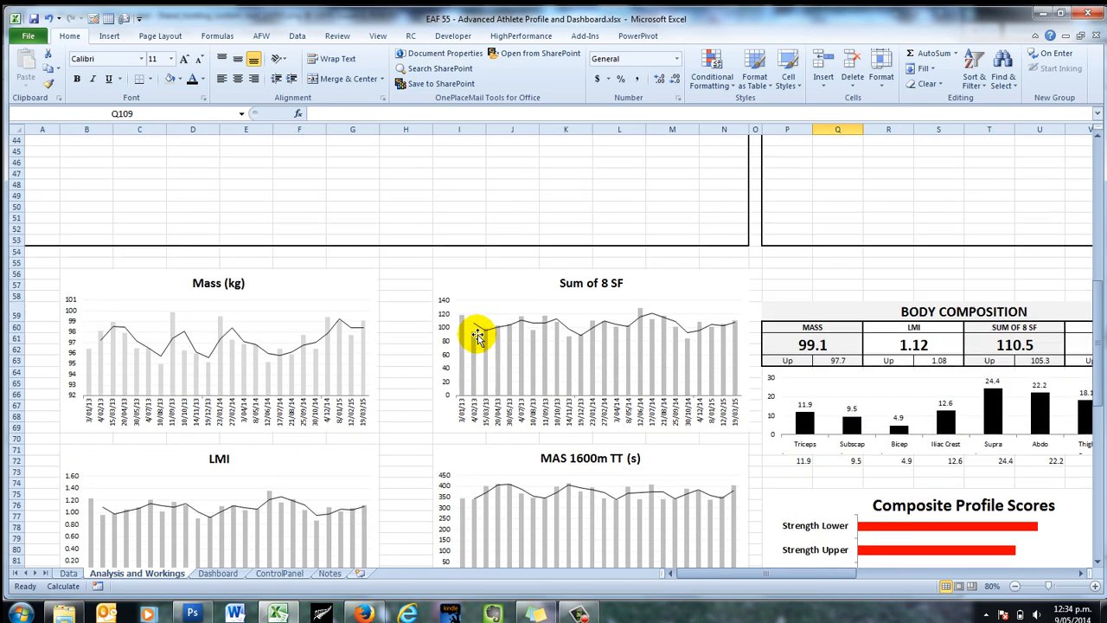
scroll(right, 3)
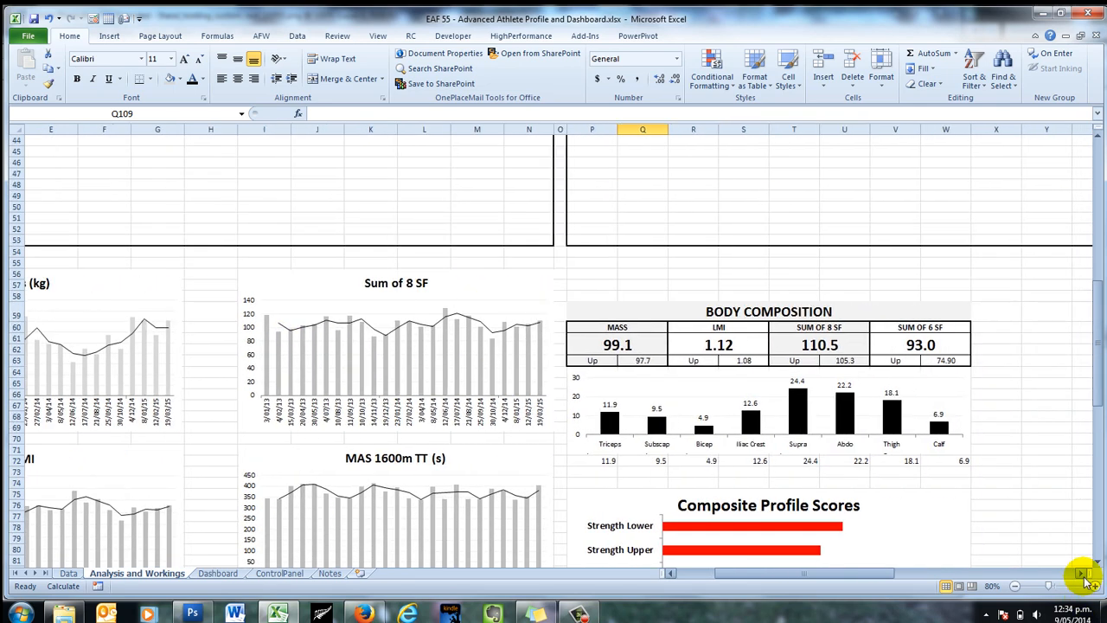
click(713, 344)
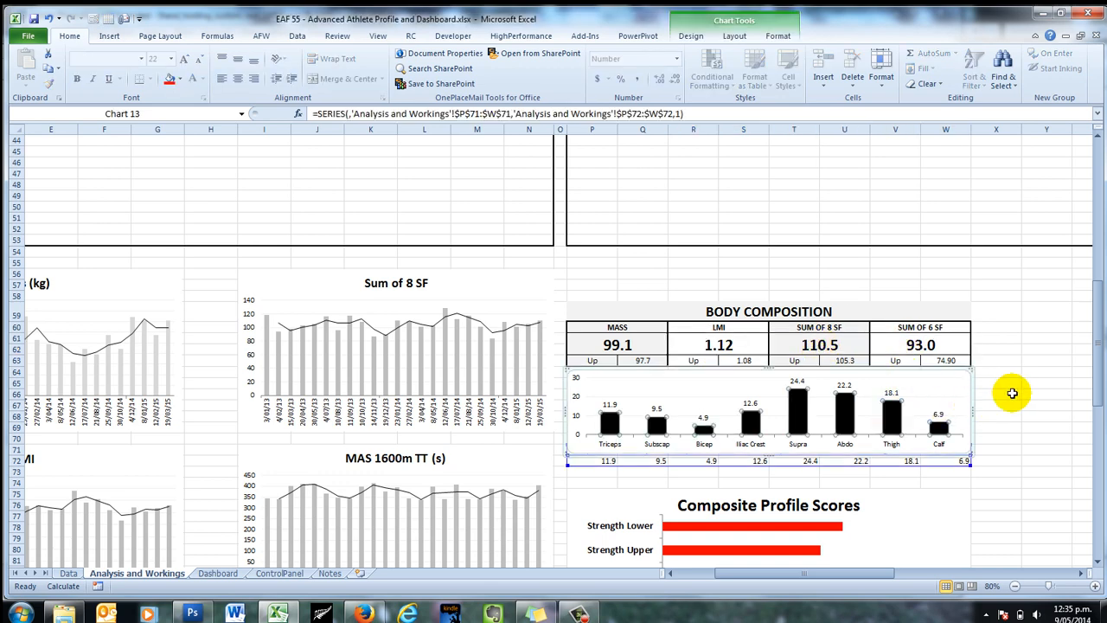
click(1011, 393)
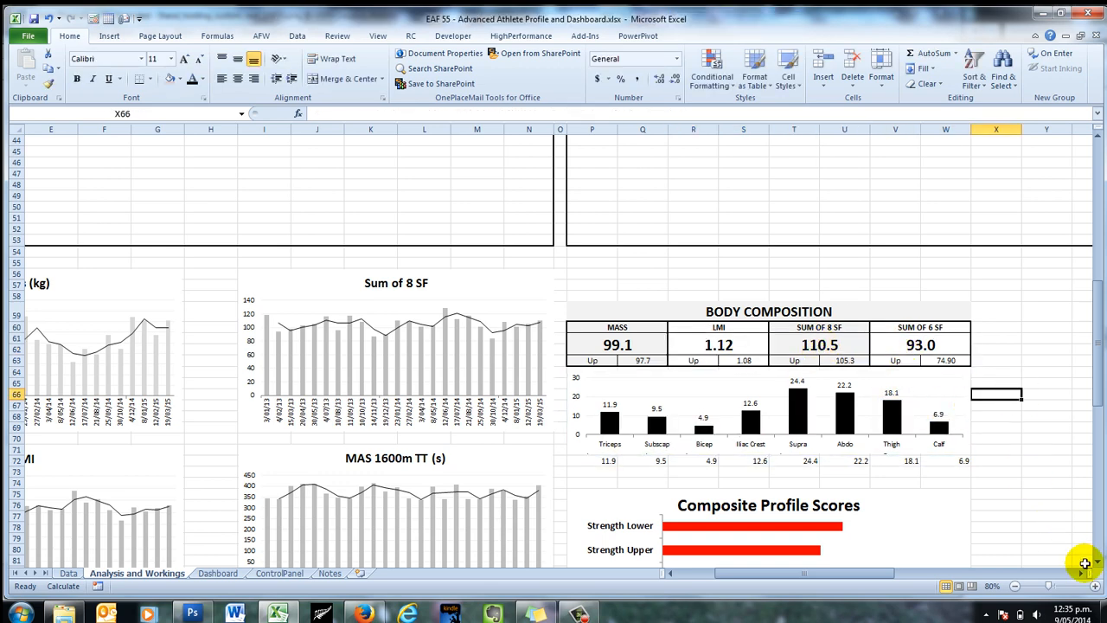
scroll(right, 3)
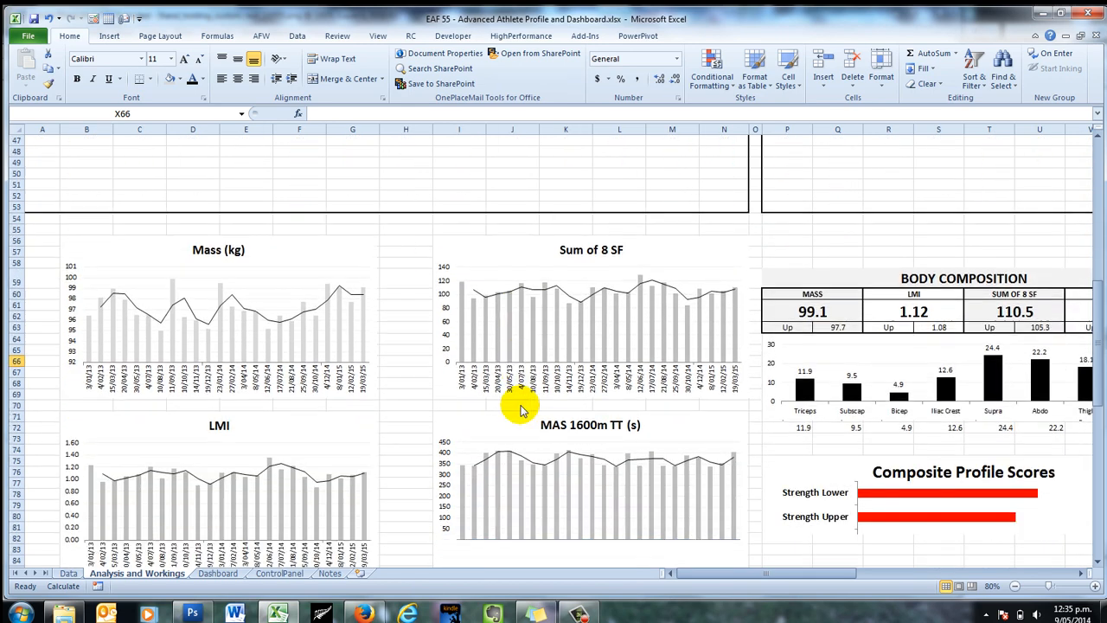
scroll(down, 3)
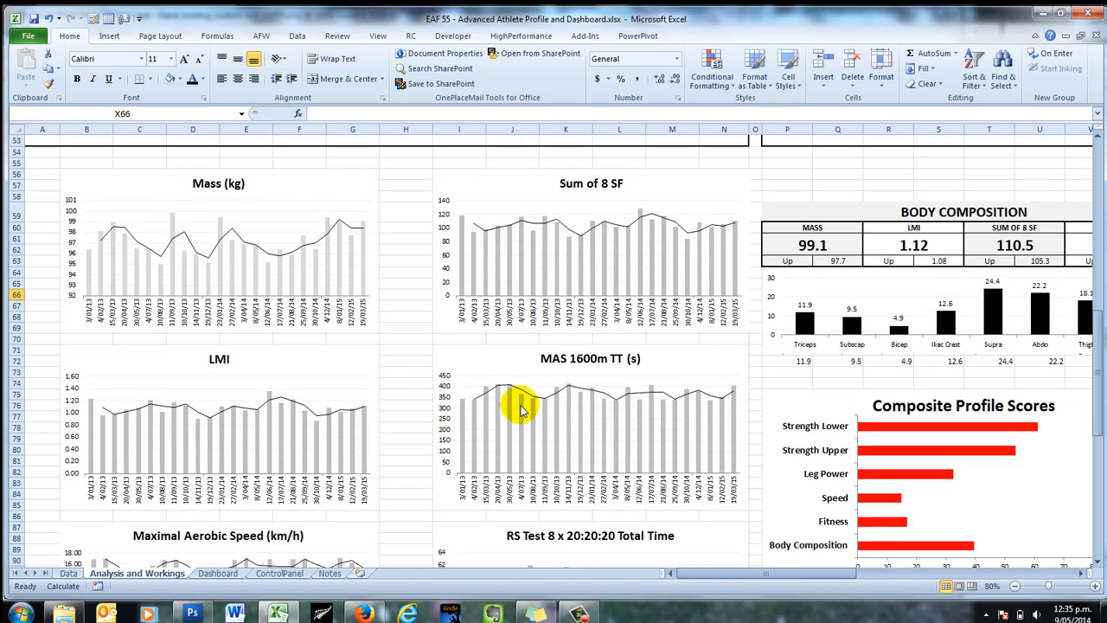
mouse_move(447, 173)
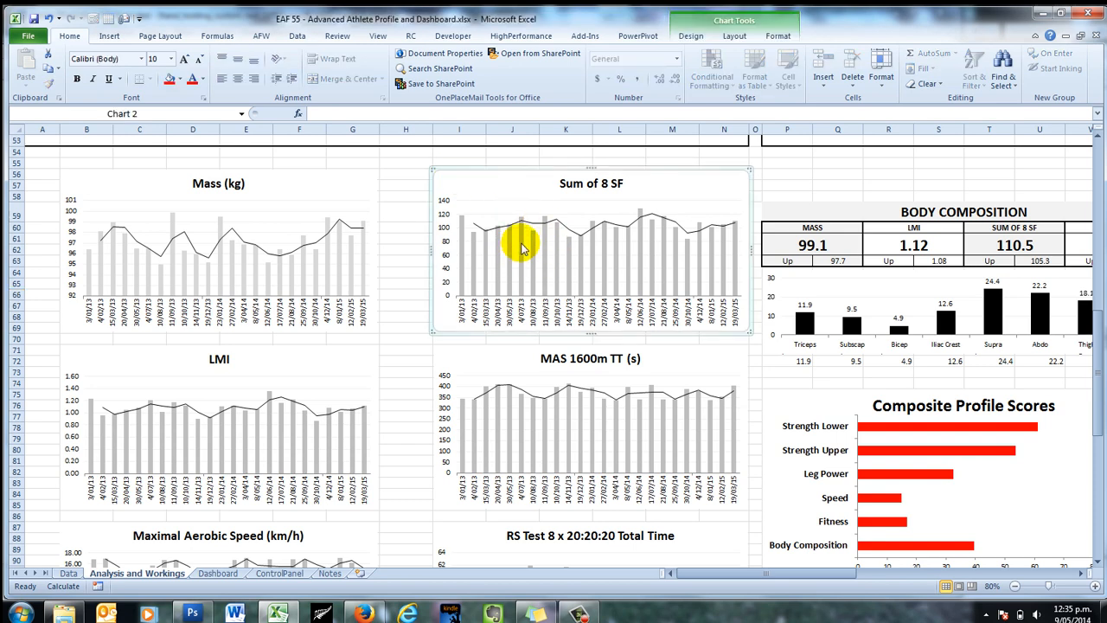
click(520, 247)
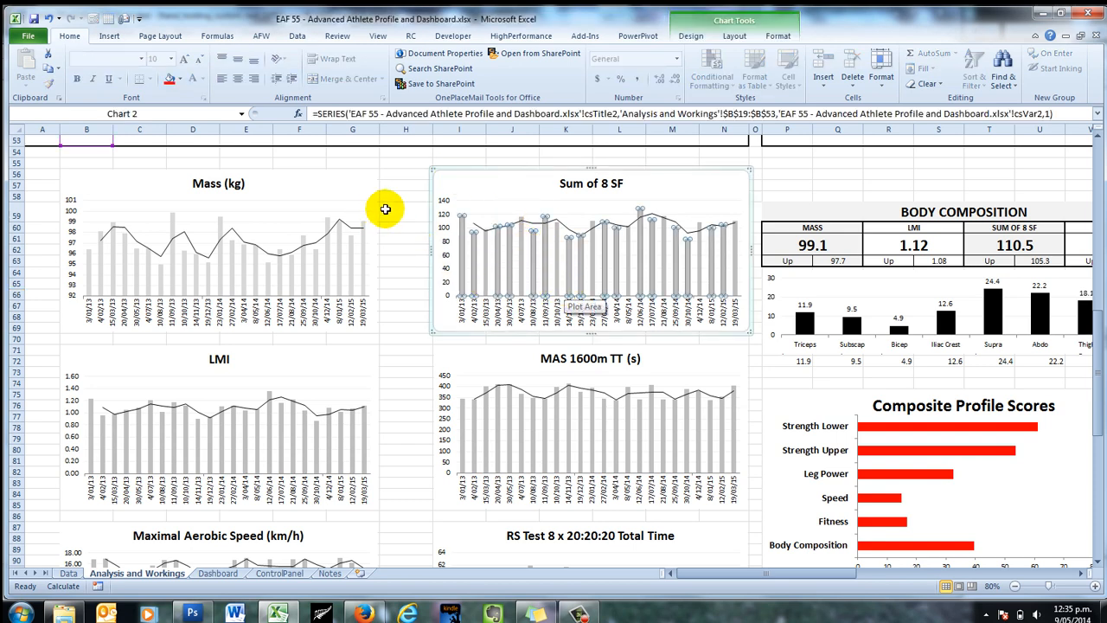
click(391, 209)
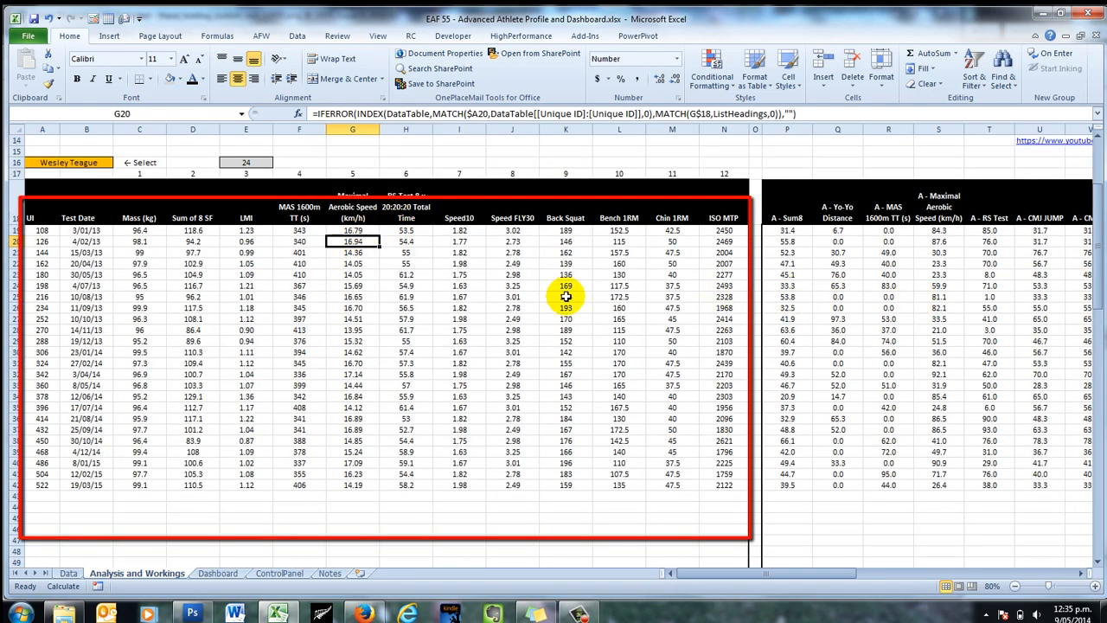
scroll(down, 3)
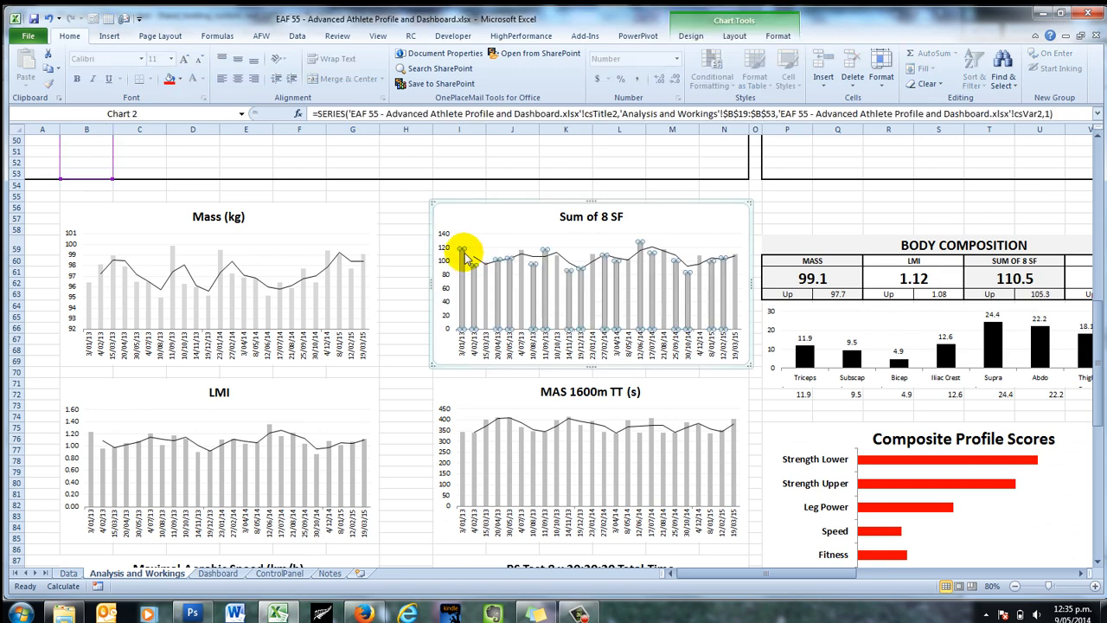
click(402, 218)
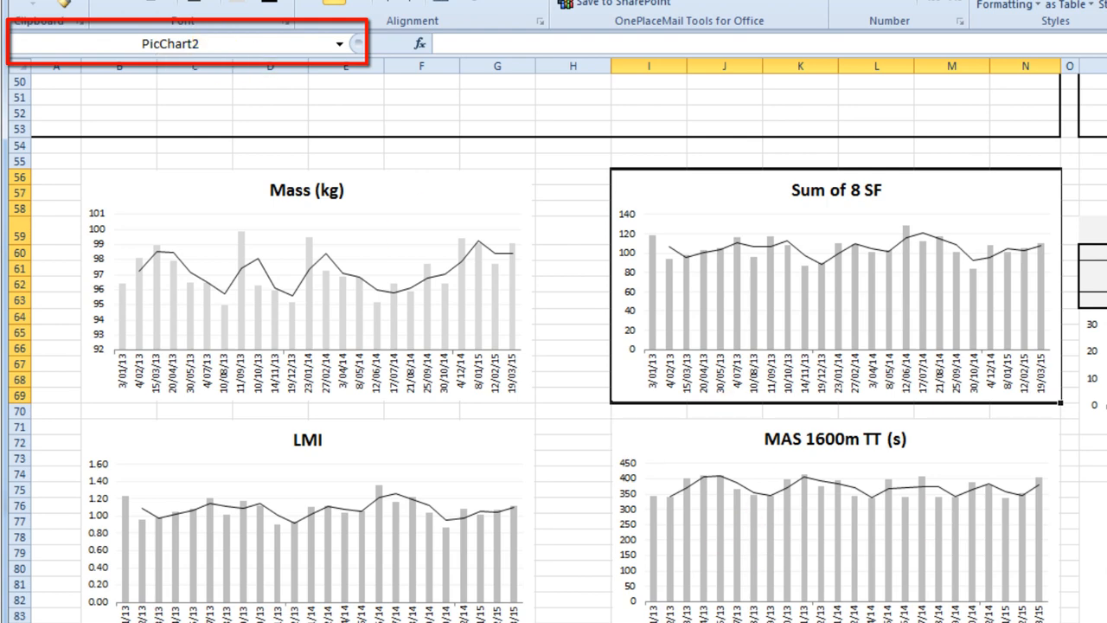
Scroll right to bring the Composite Profile Scores chart into view.
scroll(right, 3)
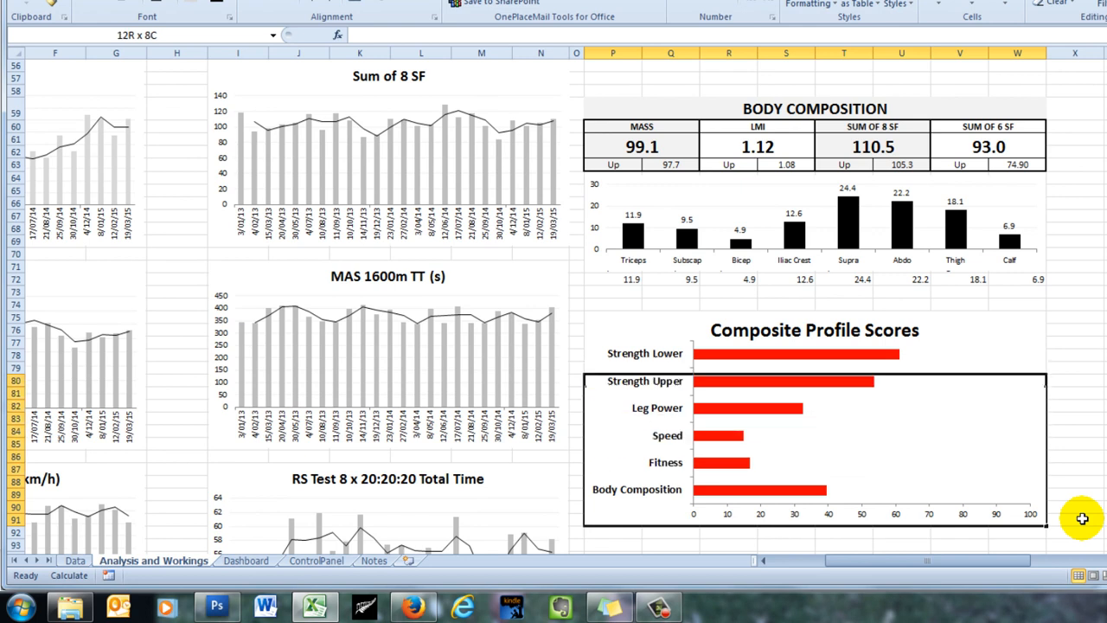
Enter PicChart16 in the Name Box for the composite chart's cell block.
click(812, 432)
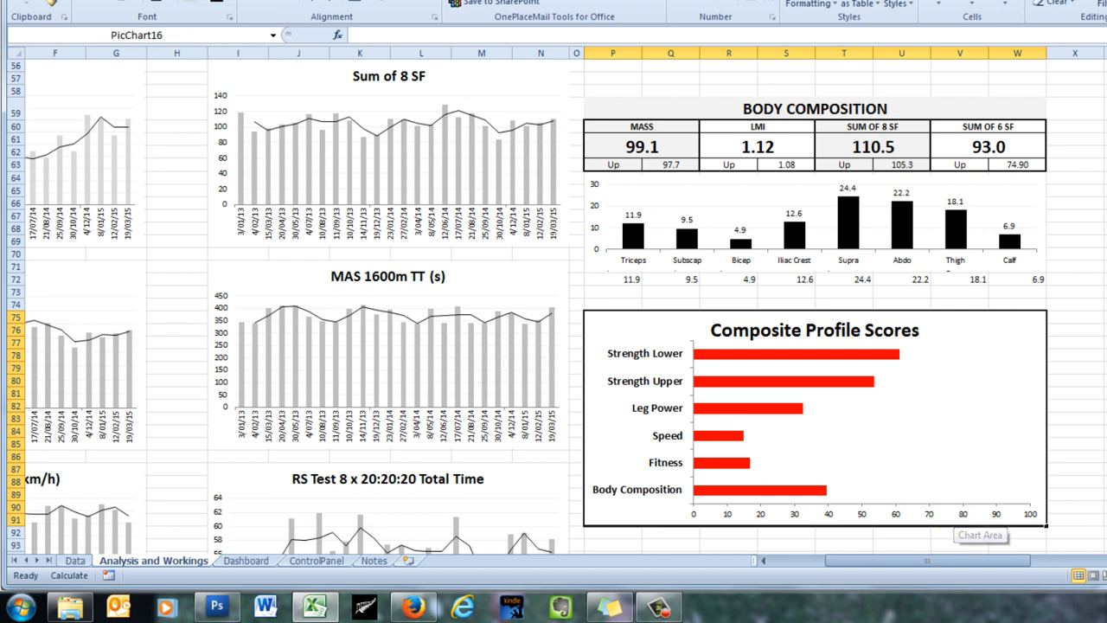
scroll(right, 3)
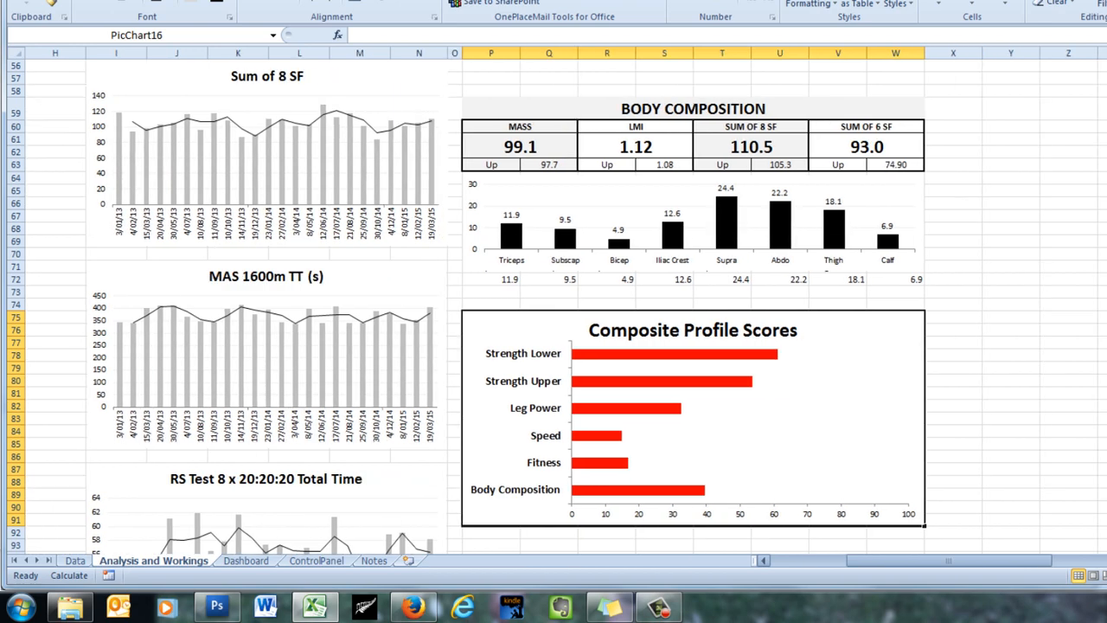
Paste the copied cells as a linked picture, then deselect it.
click(33, 42)
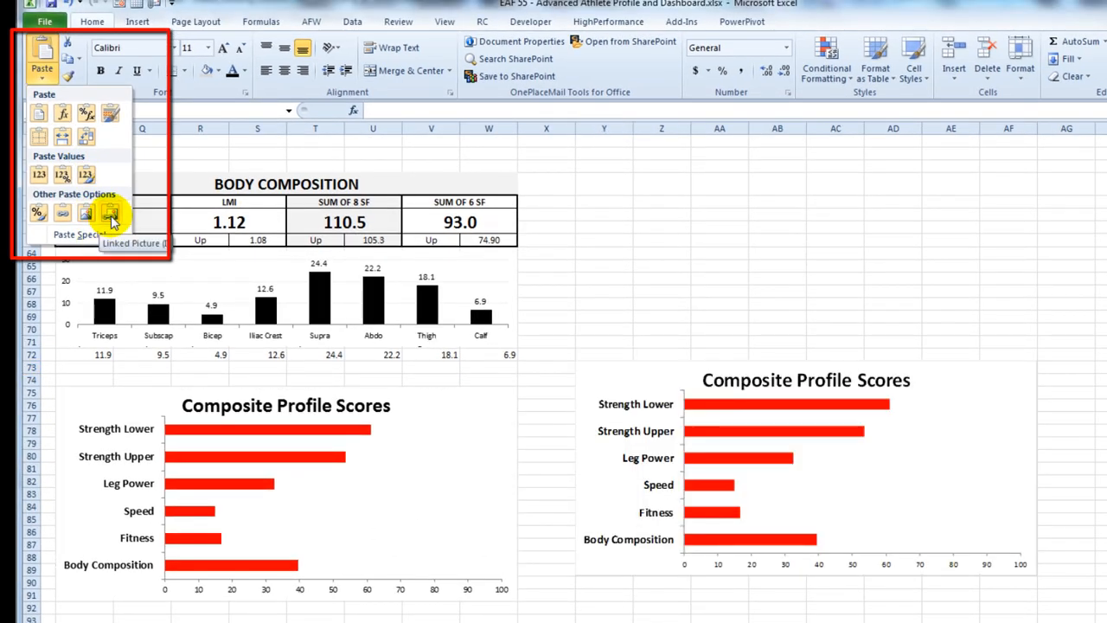
click(111, 214)
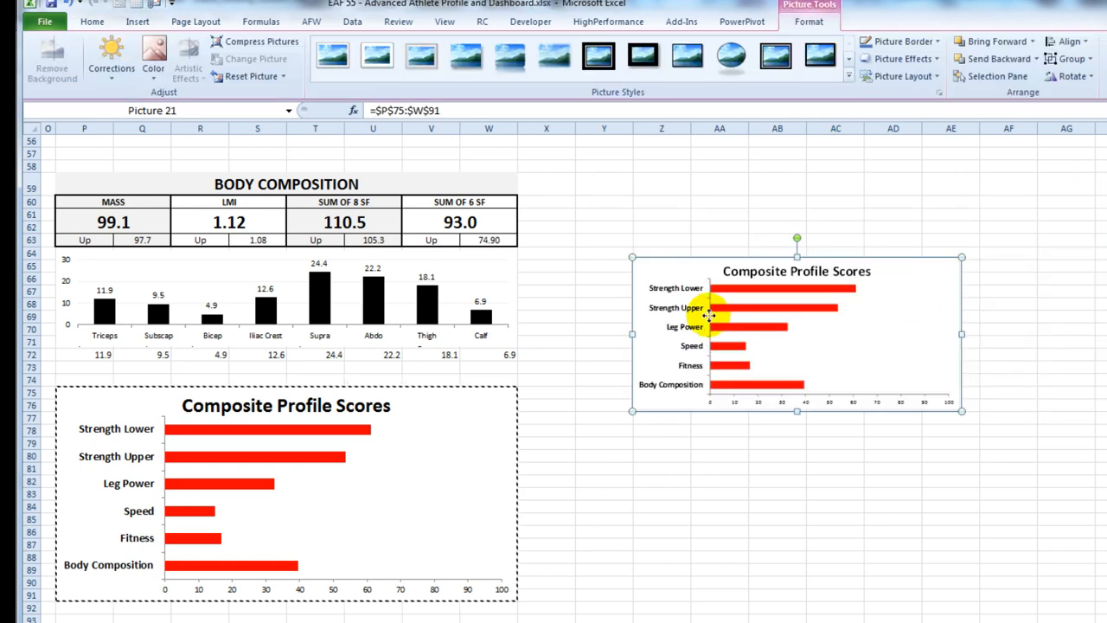
mouse_move(960, 256)
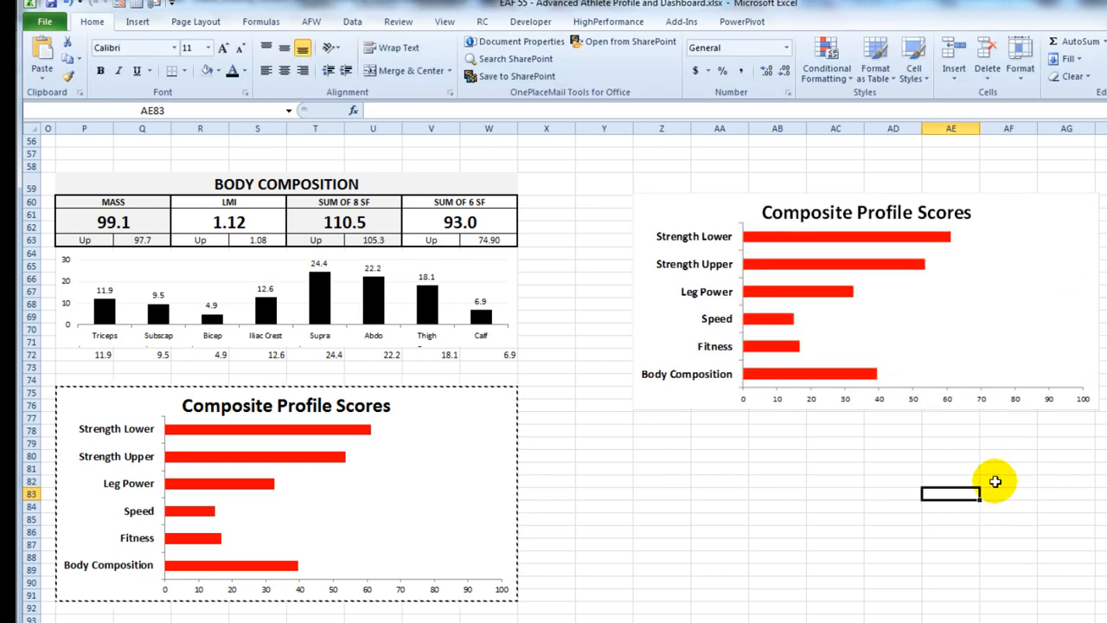
click(864, 302)
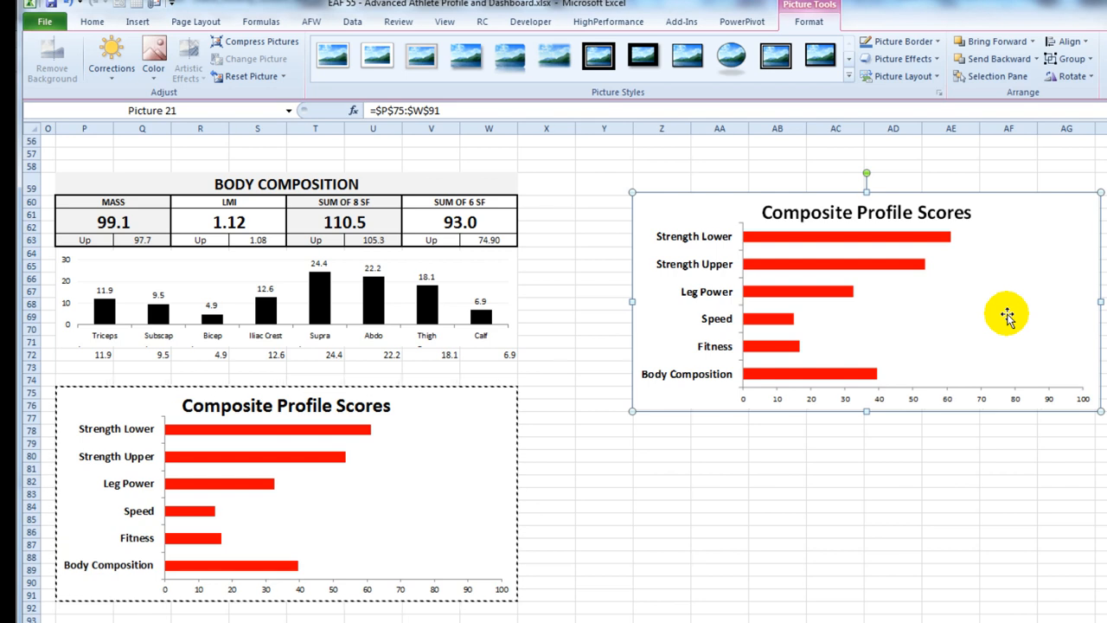
mouse_move(320, 441)
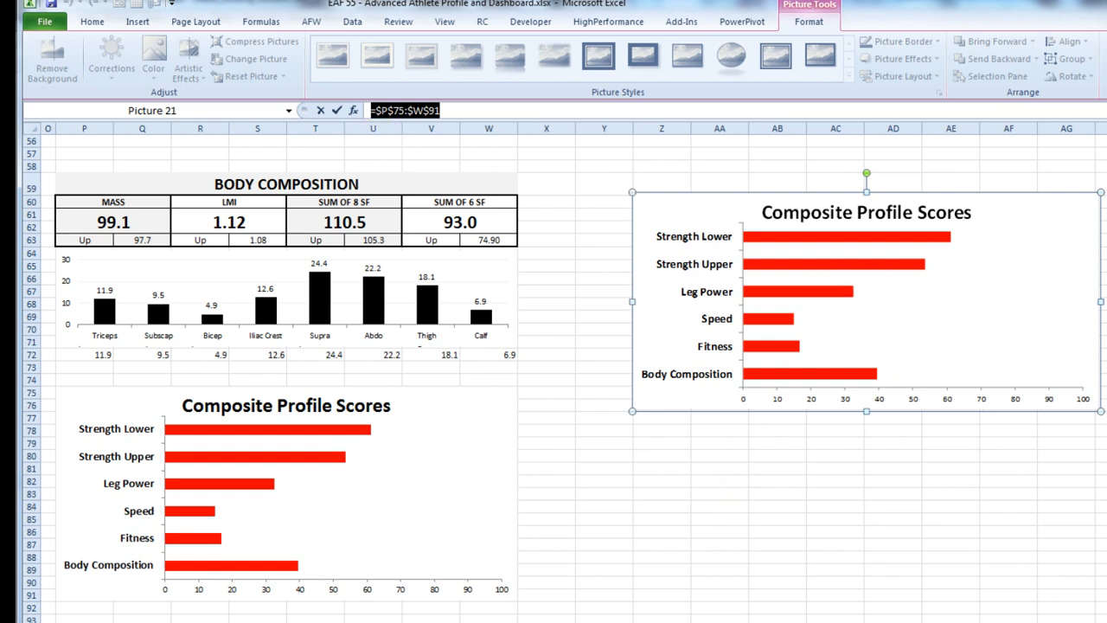
Begin typing the new picture formula '=SE…CHAR' in the formula bar.
text(=SE)
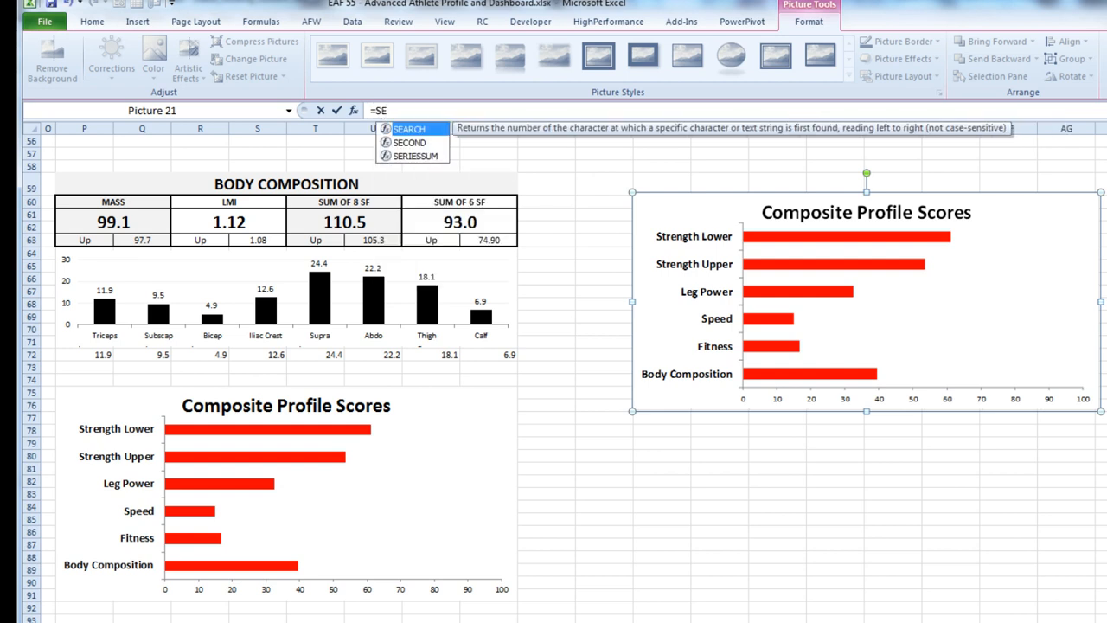
text(CHAR)
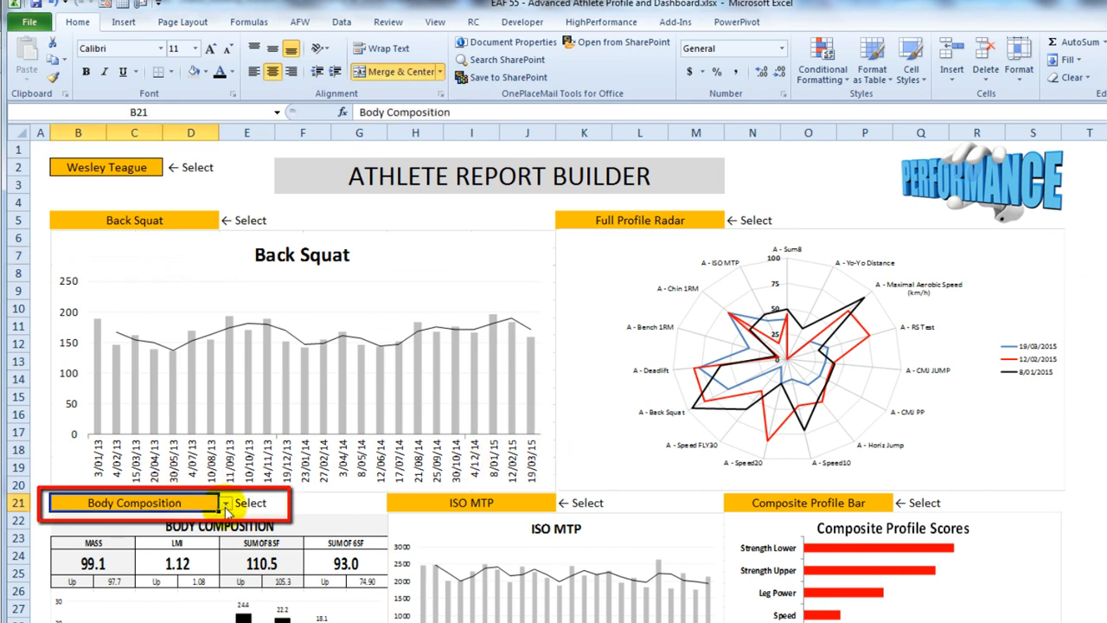
Open the B21 data-validation list of tests.
click(230, 501)
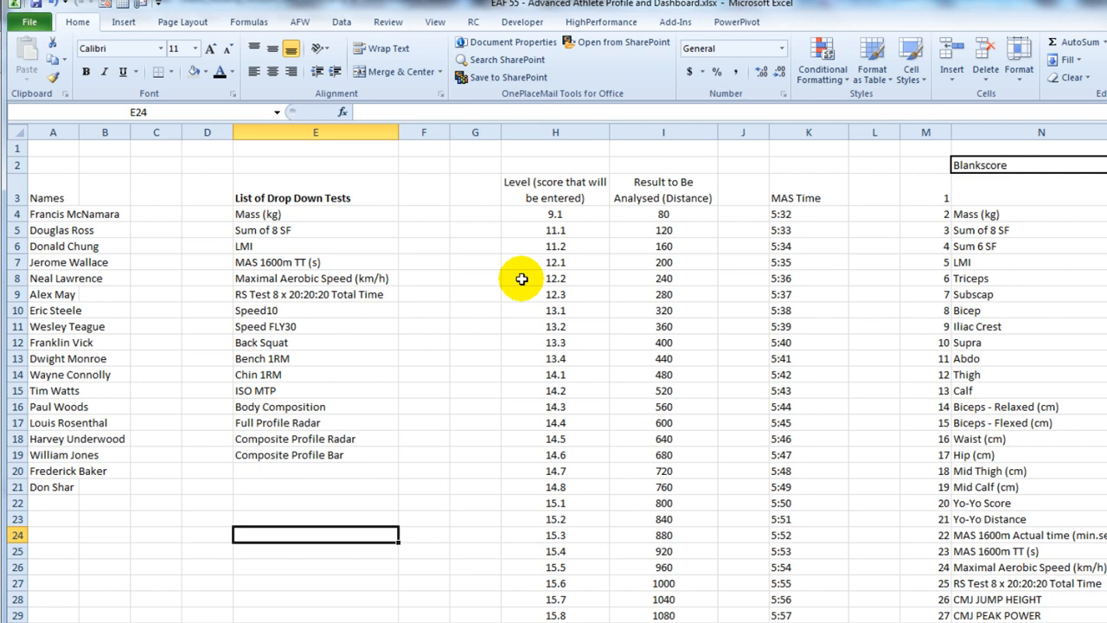
mouse_move(308, 223)
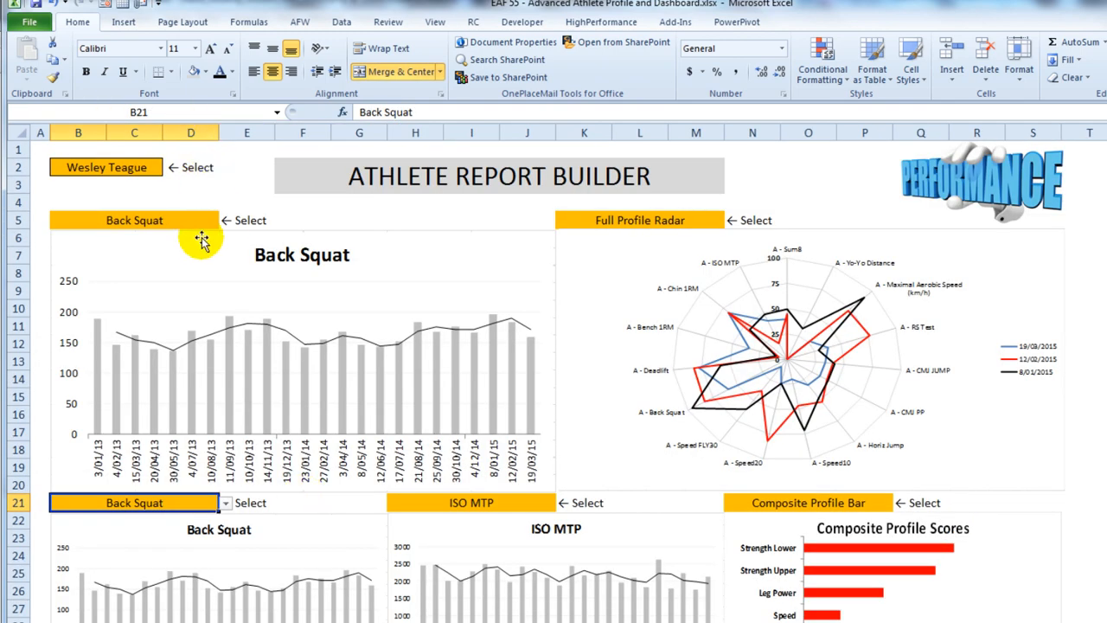
click(225, 220)
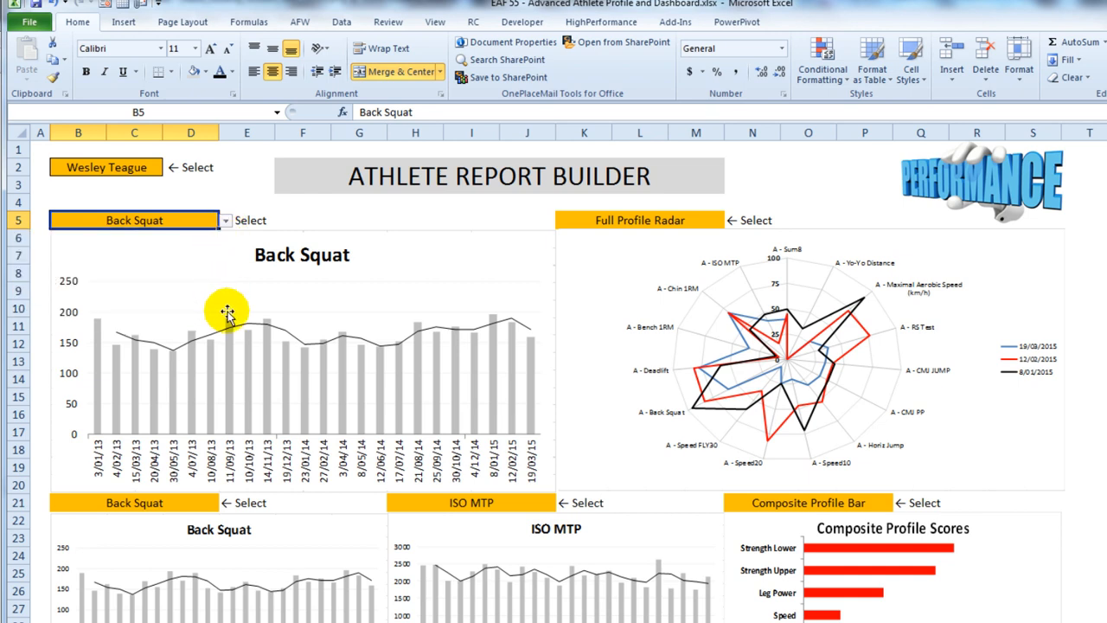
mouse_move(242, 183)
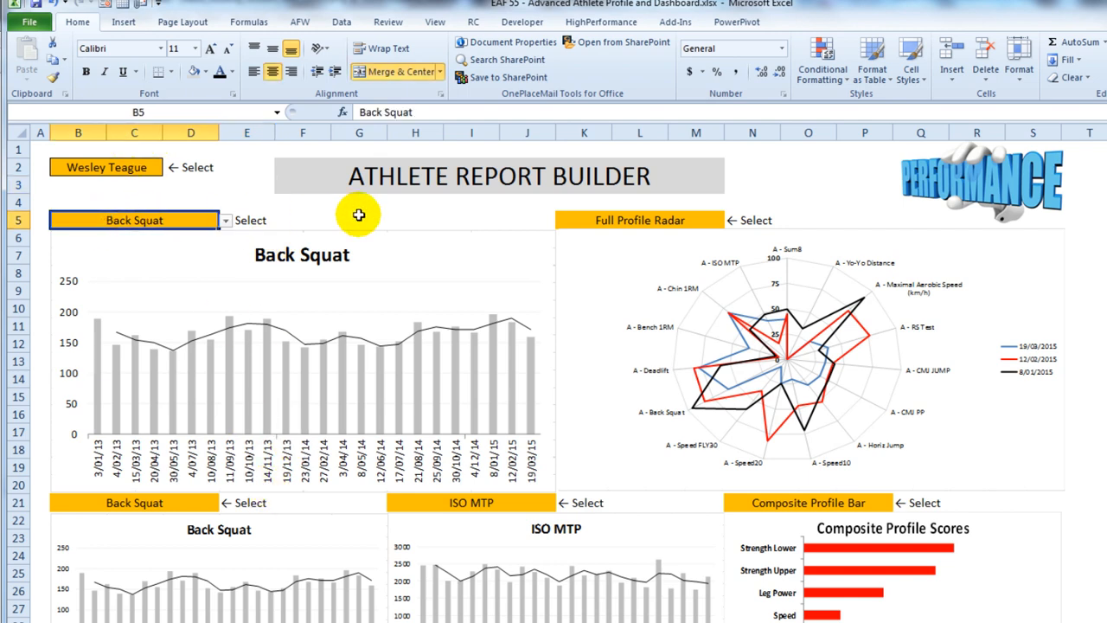
mouse_move(268, 620)
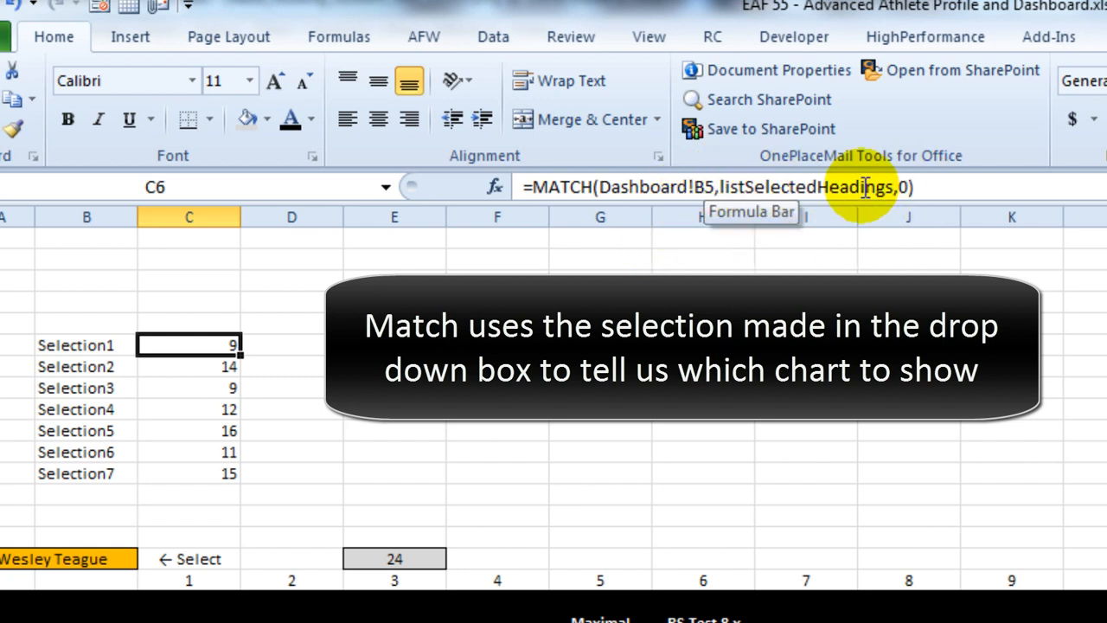
mouse_move(204, 344)
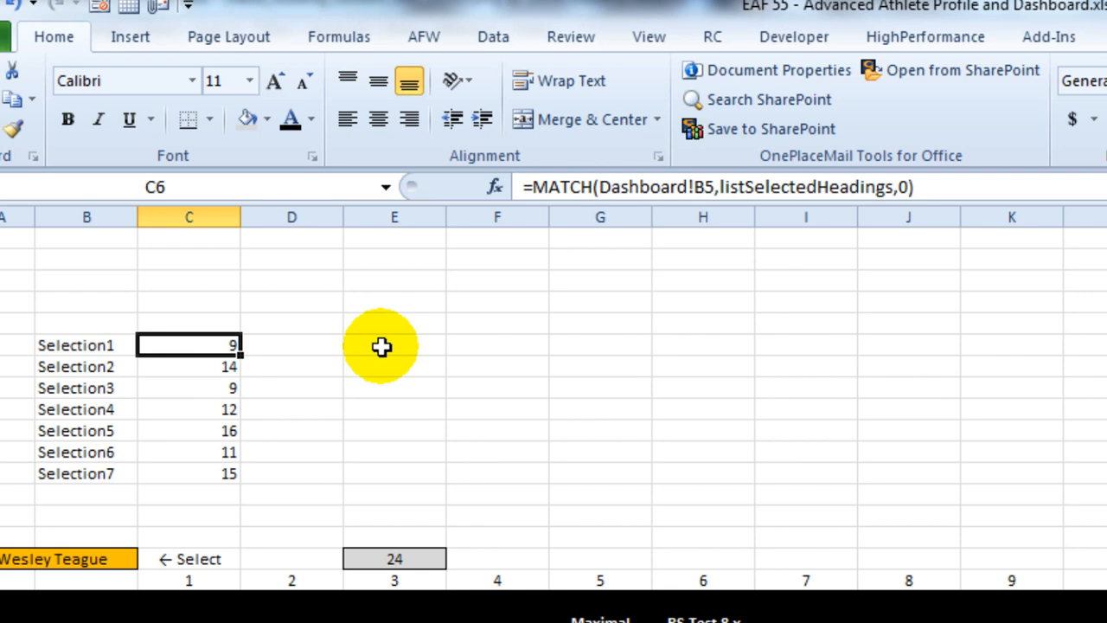
Move the selection off the Selection1 MATCH formula to E6.
click(393, 346)
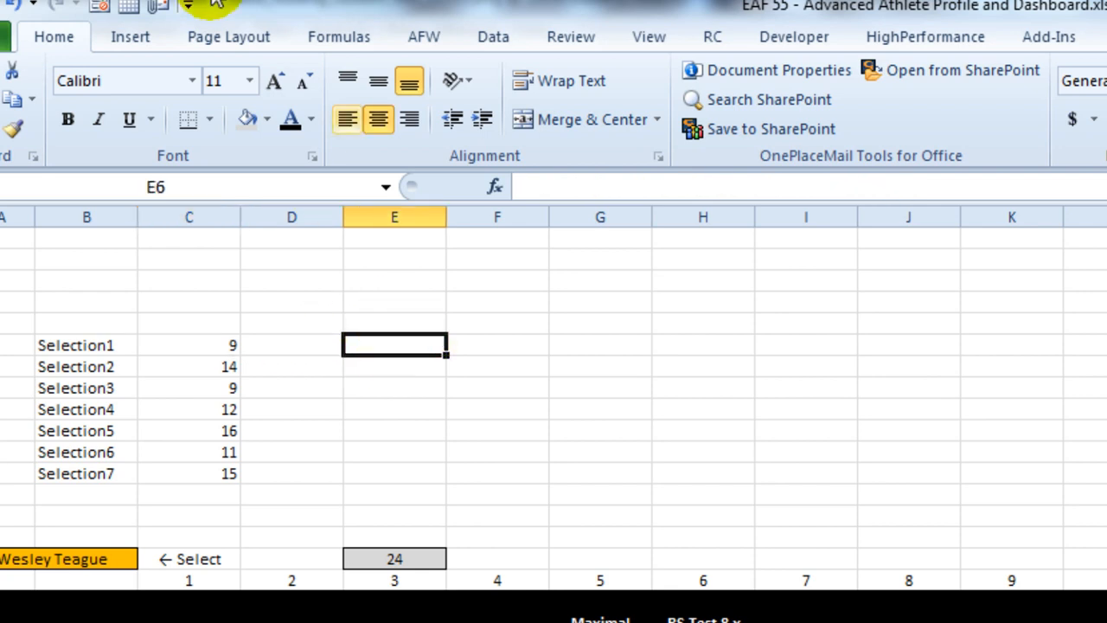
Open Name Manager from the Formulas tab and select ChartSelector1.
click(338, 36)
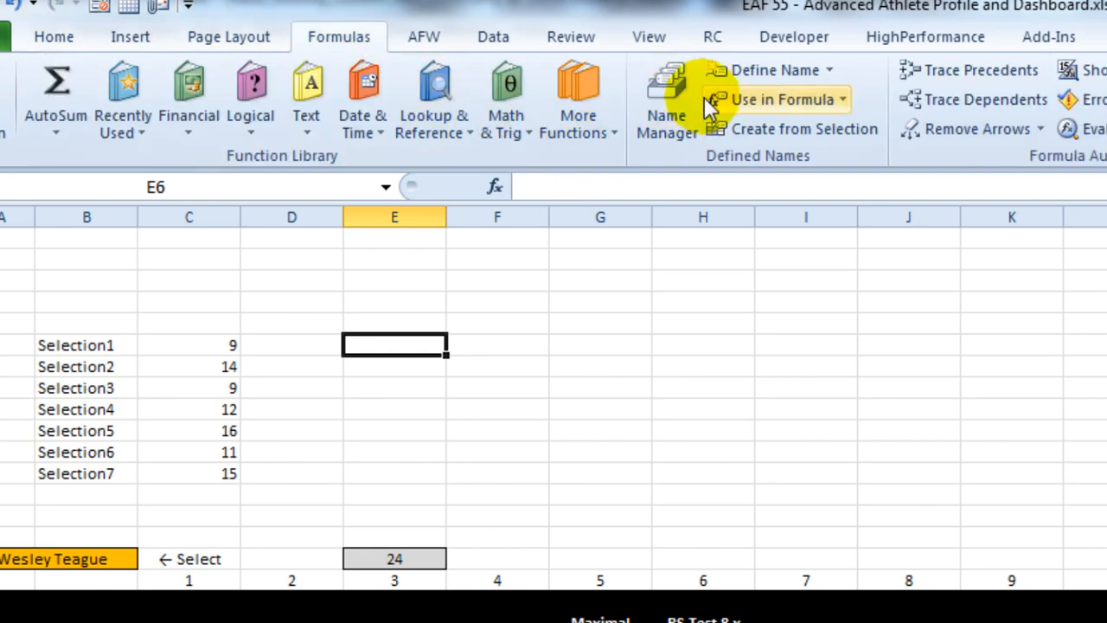
click(666, 95)
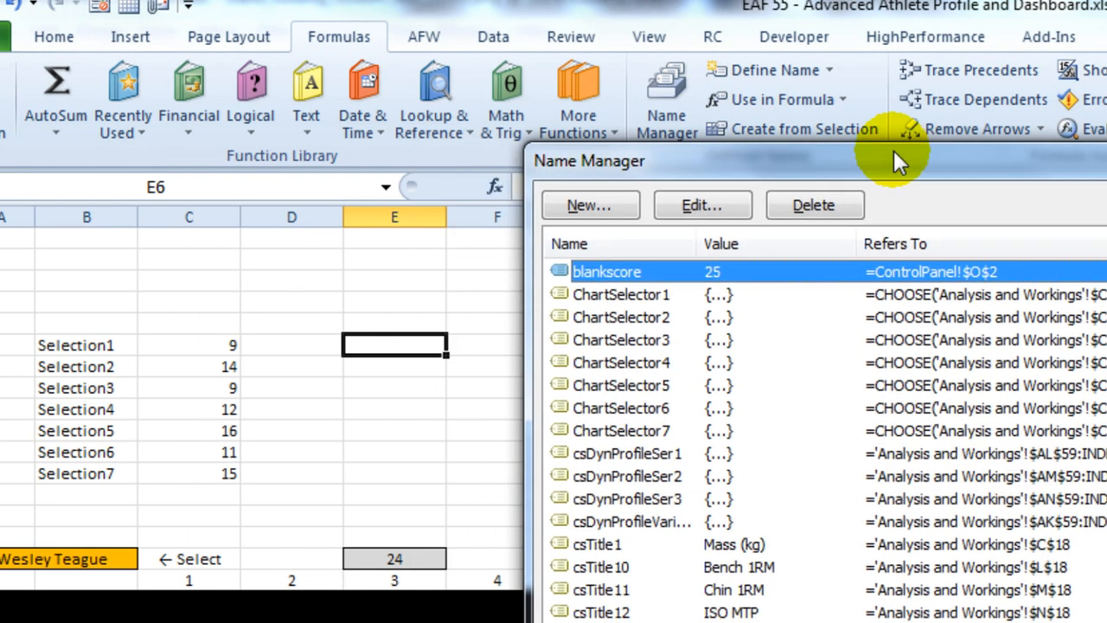
click(643, 269)
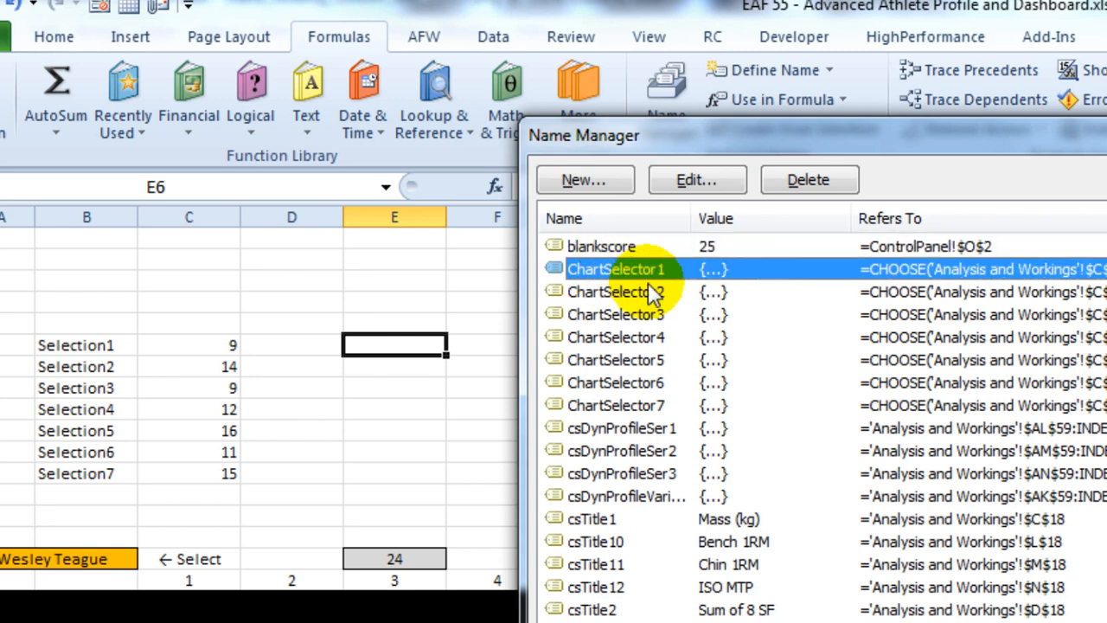
mouse_move(520, 440)
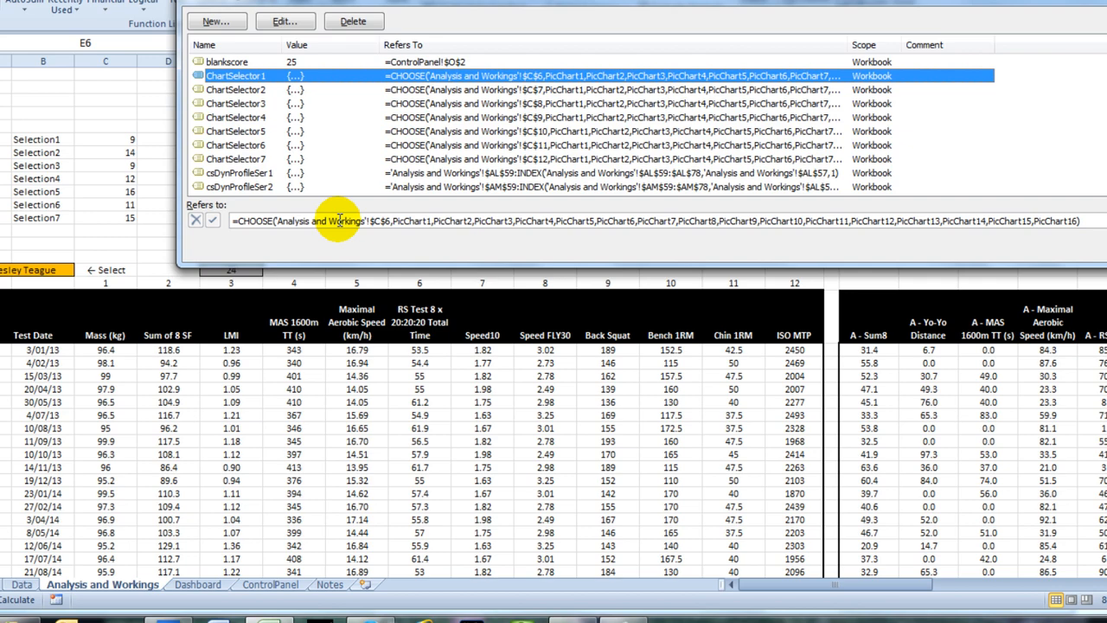
mouse_move(473, 236)
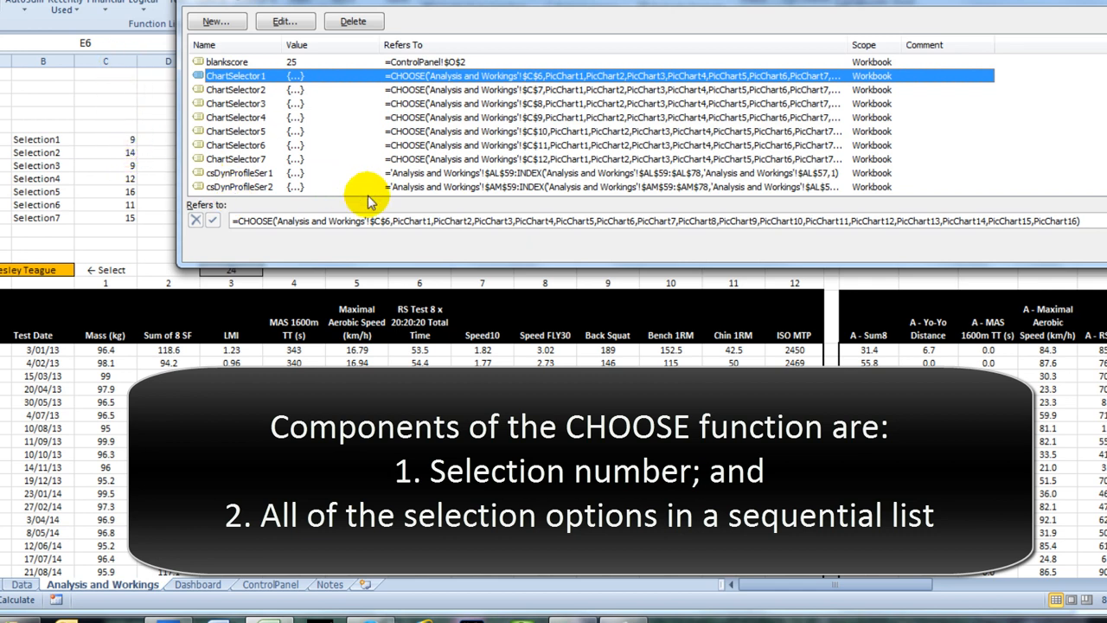
mouse_move(395, 220)
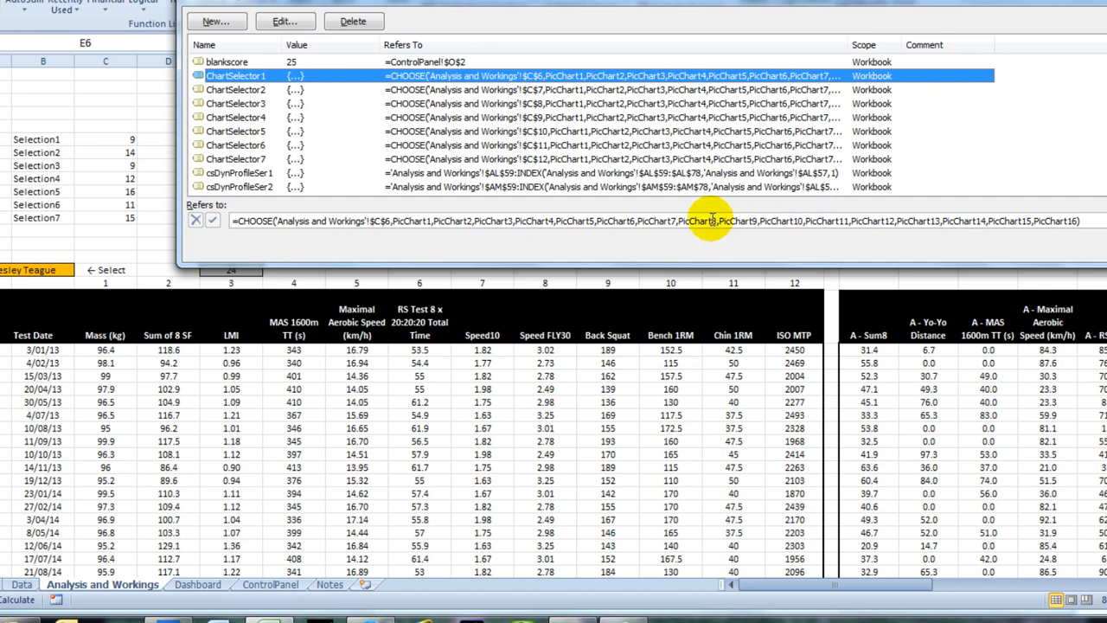
mouse_move(130, 161)
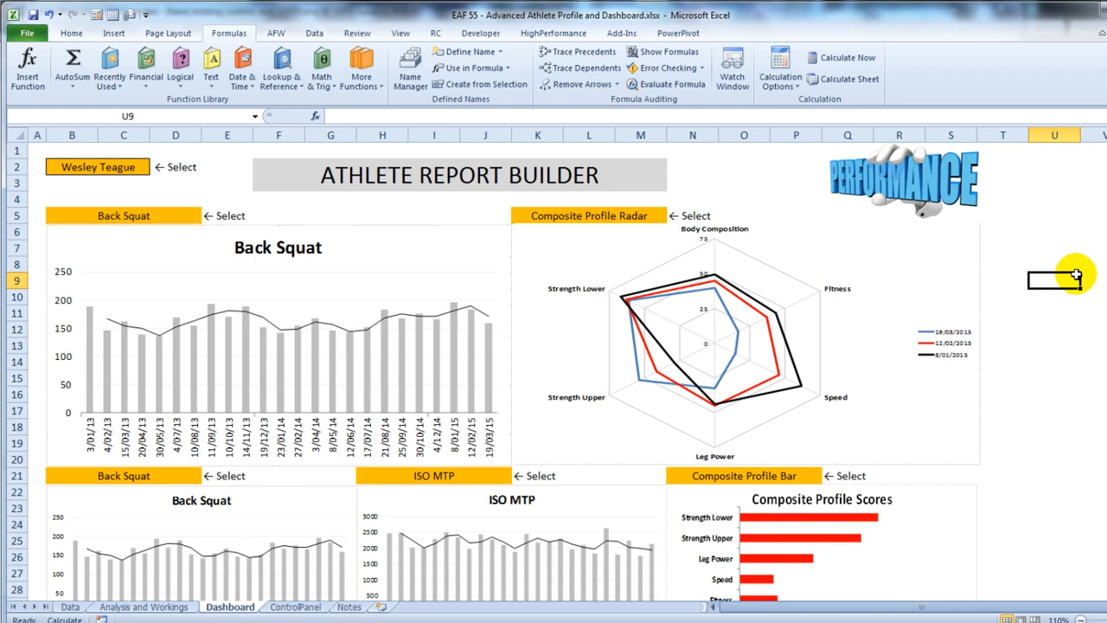
mouse_move(715, 286)
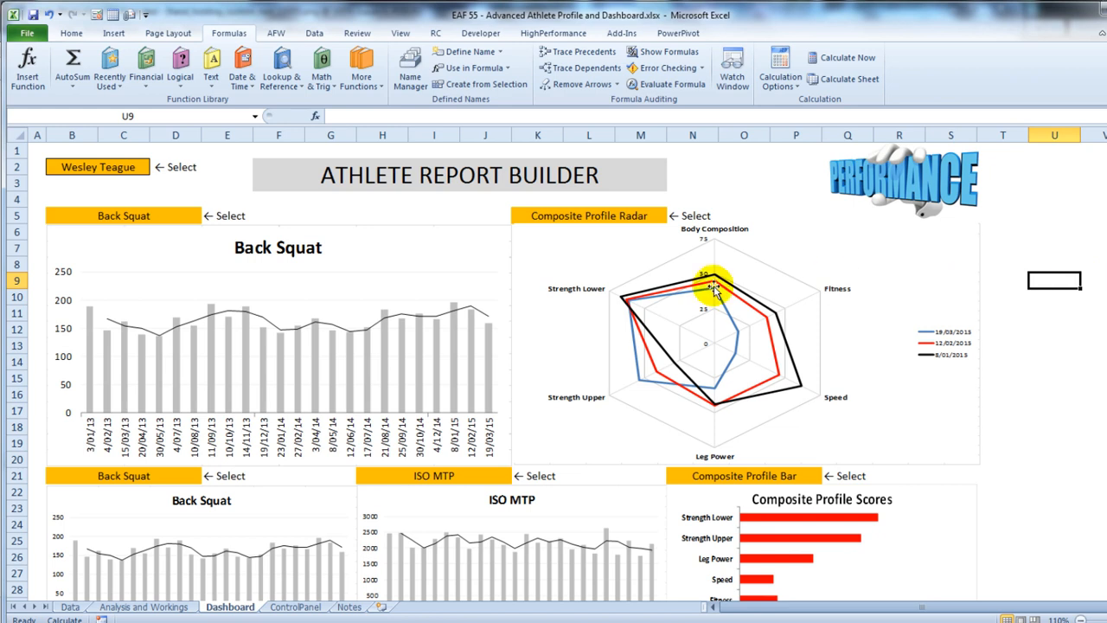
mouse_move(506, 355)
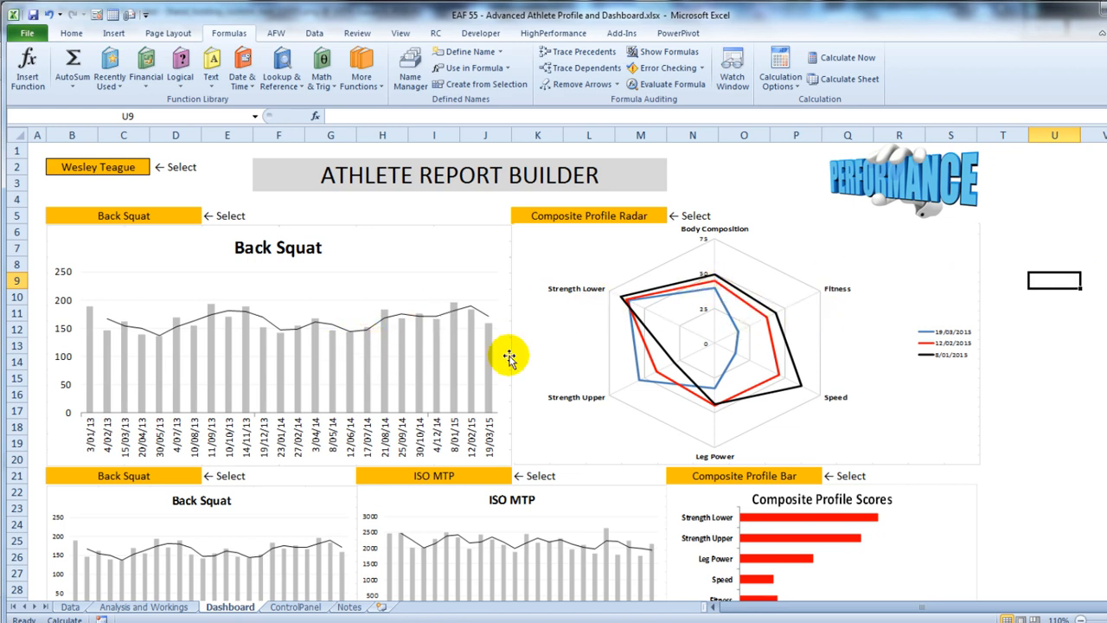
Scroll down and set the K32 panel dropdown to Body Composition.
scroll(down, 3)
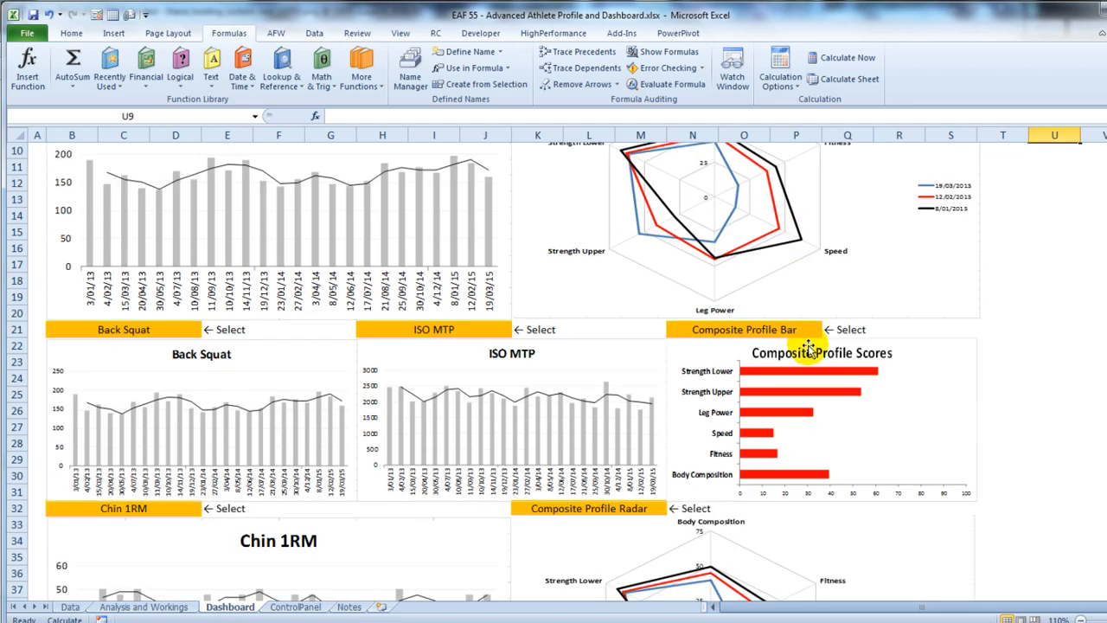
scroll(down, 3)
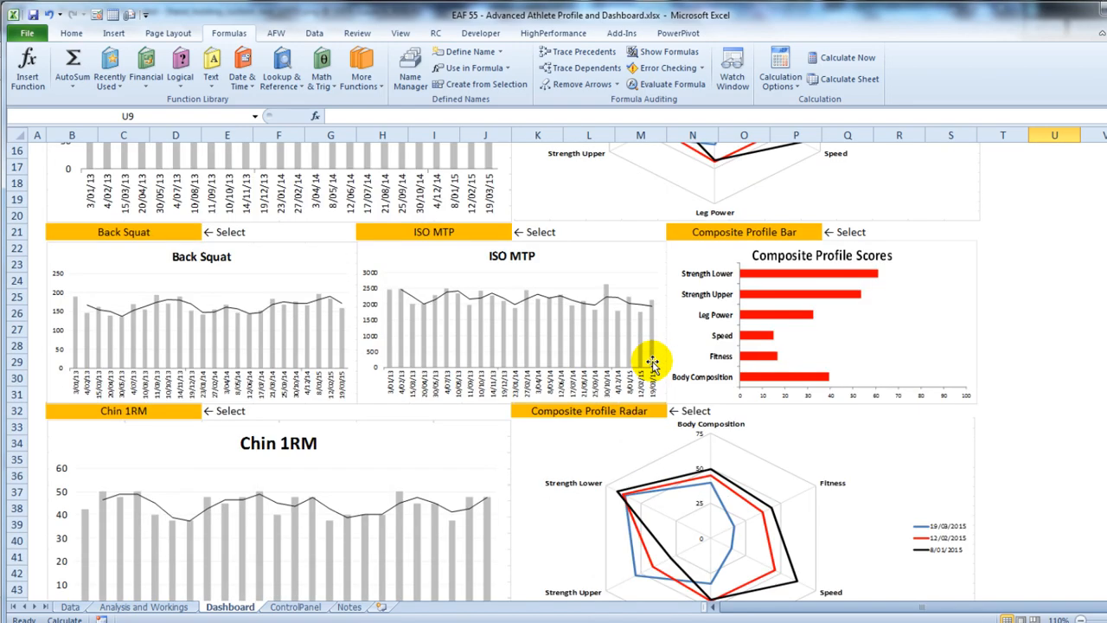
scroll(down, 3)
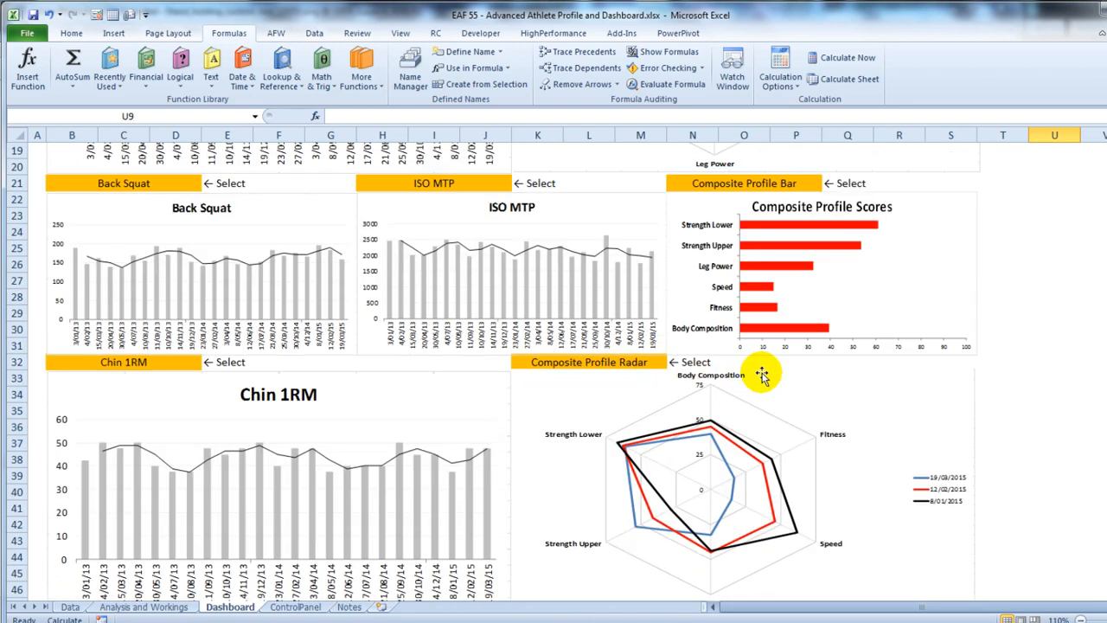
click(666, 361)
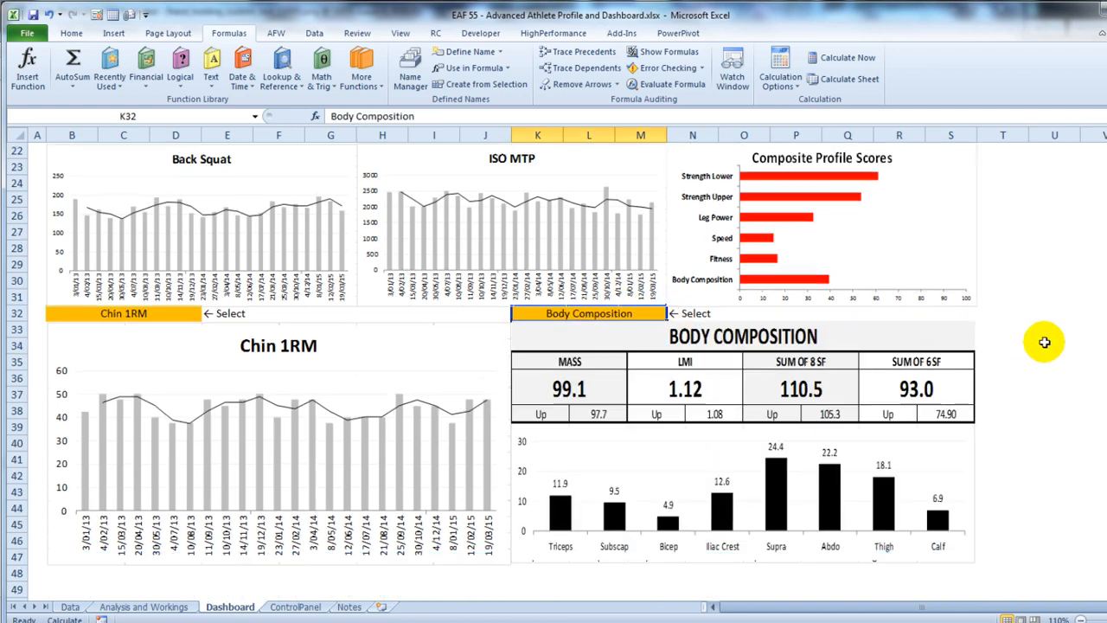
scroll(down, 3)
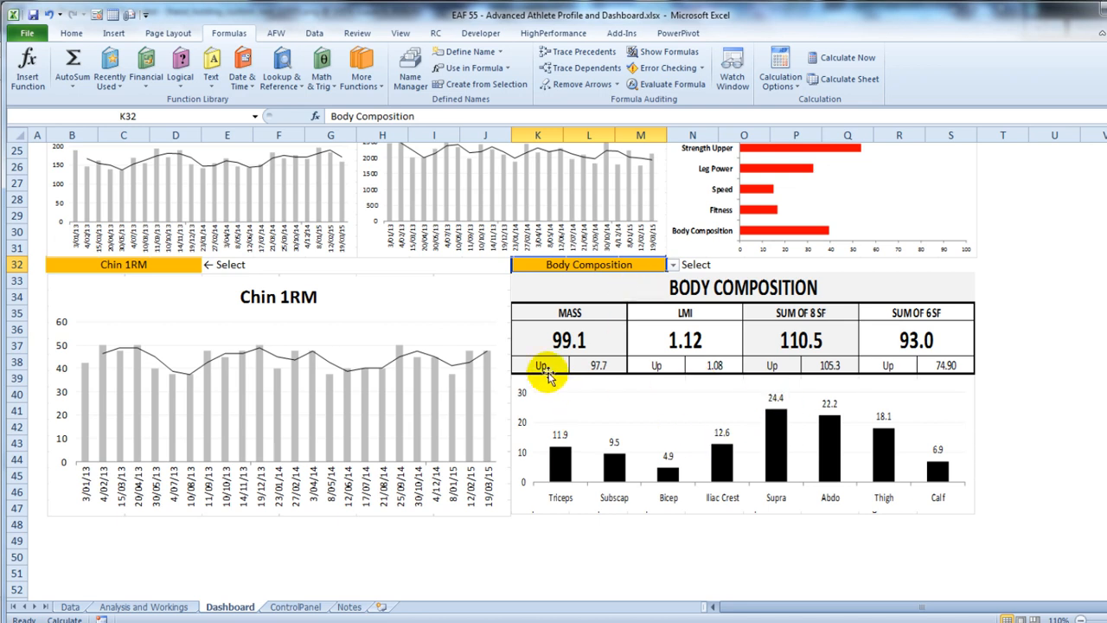
mouse_move(606, 301)
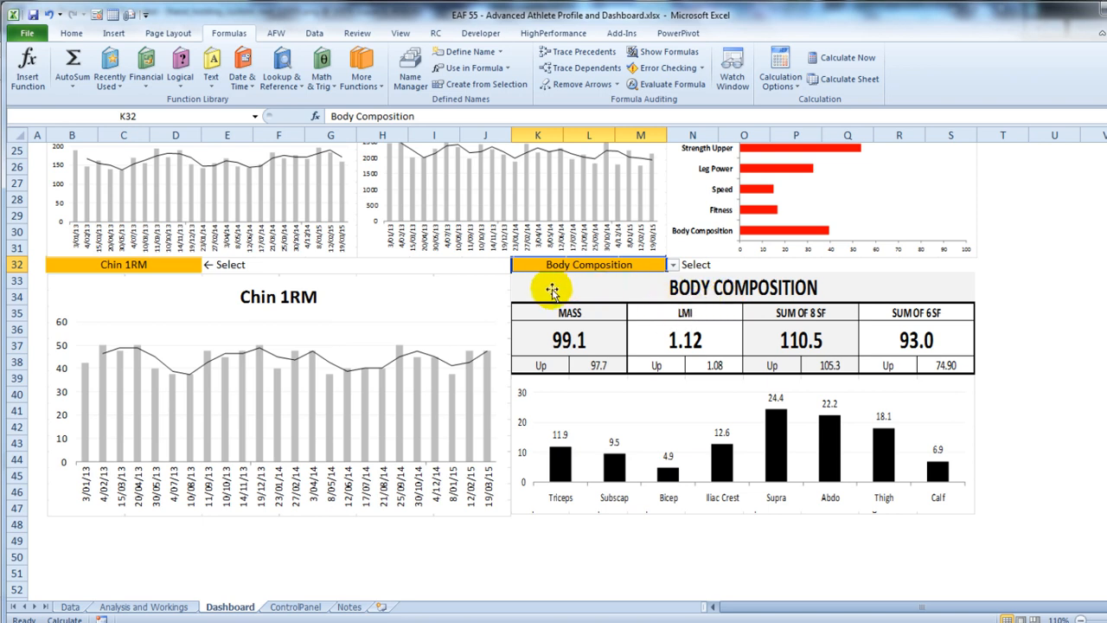
mouse_move(598, 404)
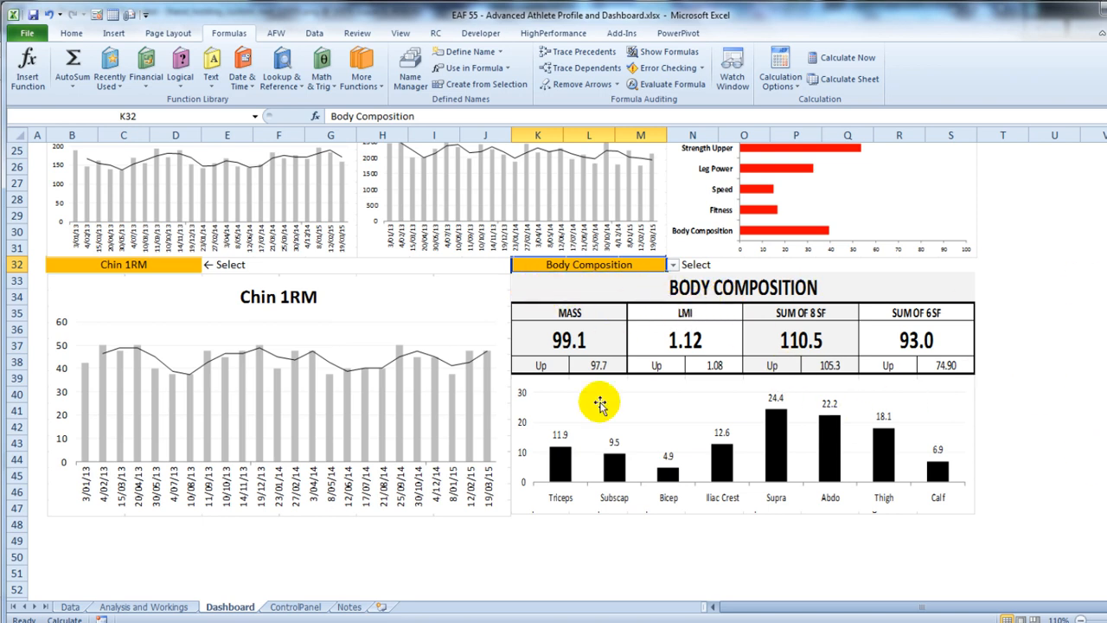
mouse_move(653, 377)
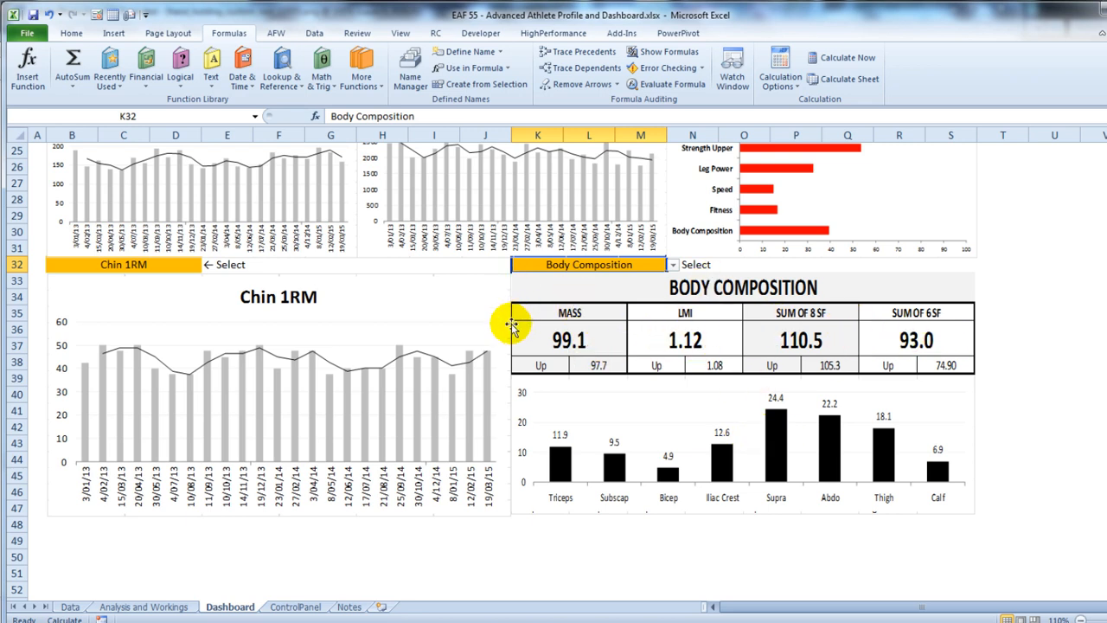
mouse_move(548, 366)
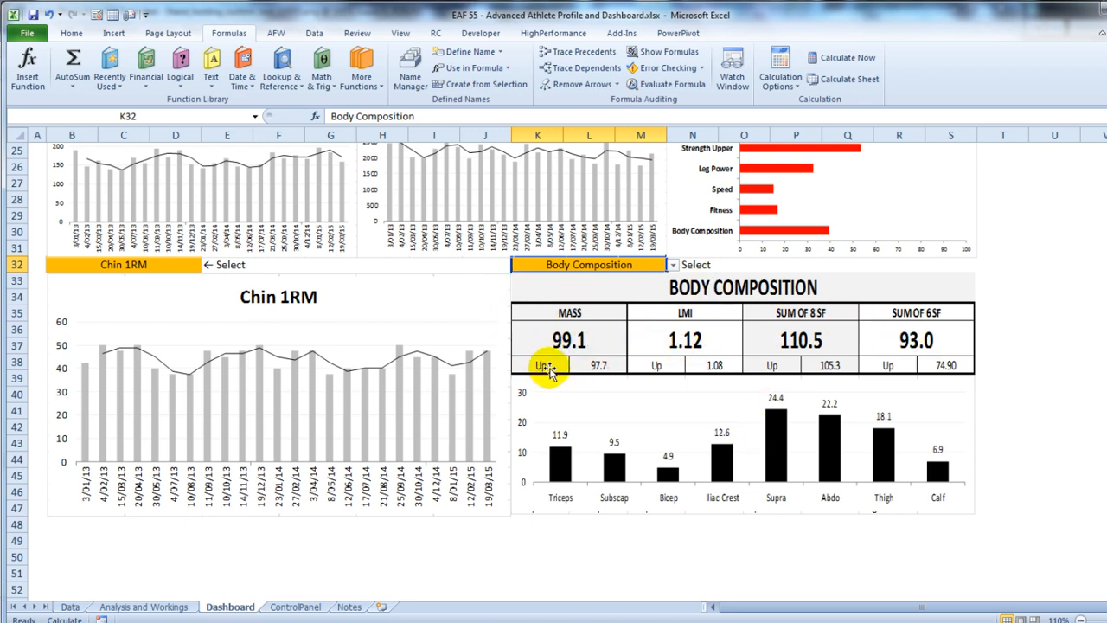
mouse_move(154, 331)
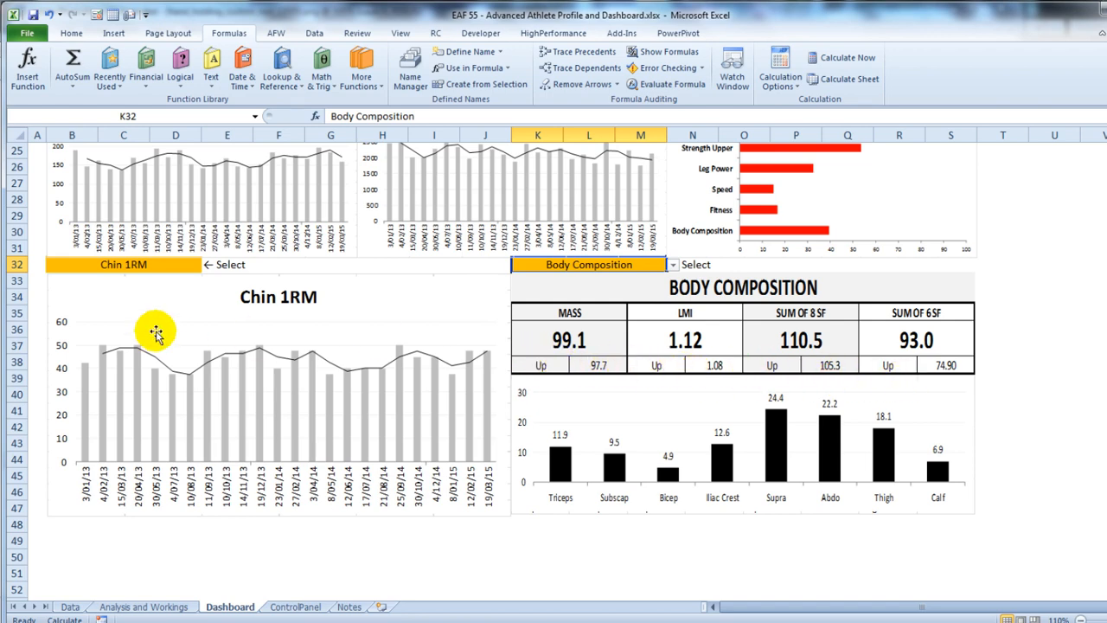